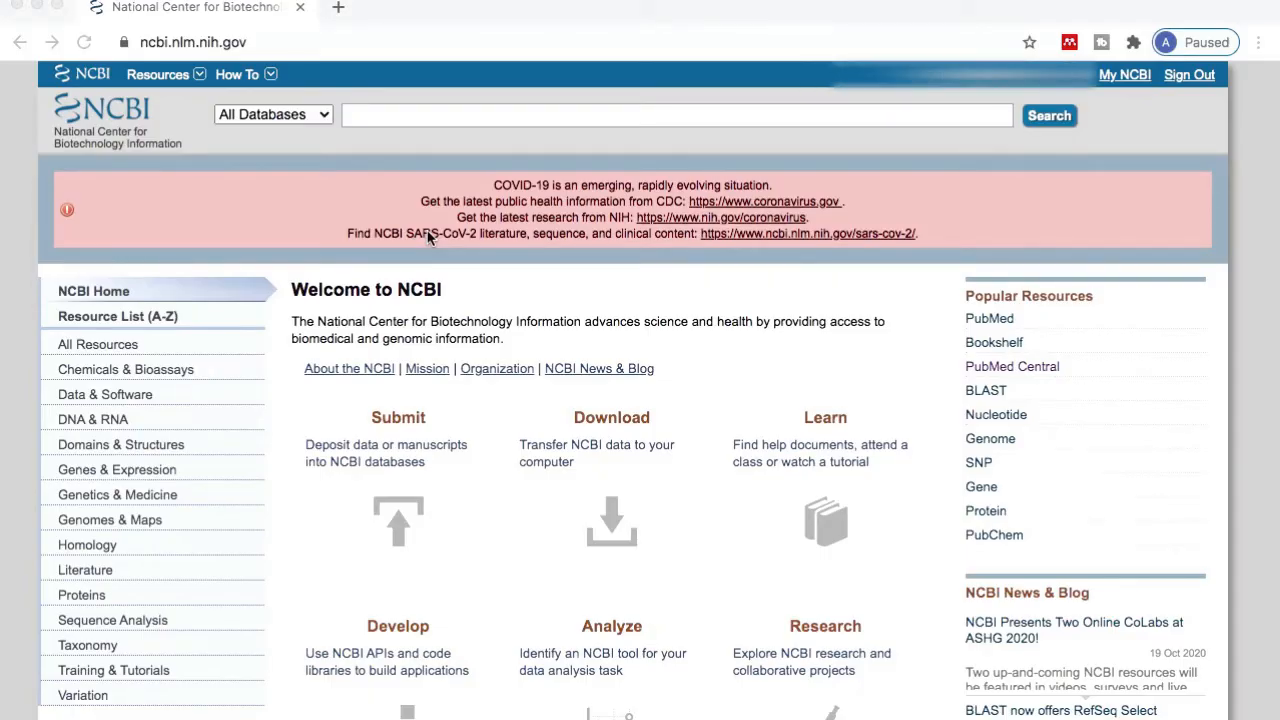
{"action": "mouse_move", "coordinate": [325, 141]}
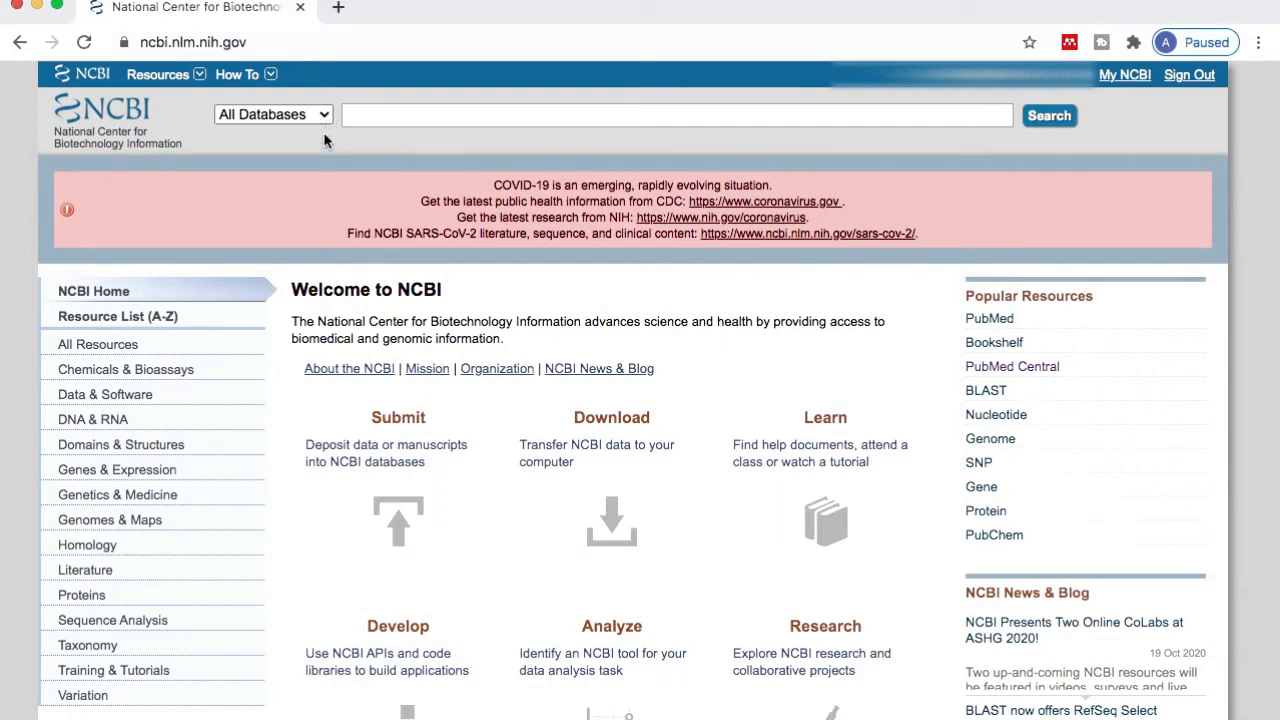
Step: Choose GEO DataSets and enter the query 'breast cancer cells MDA-MB-453 MCF7 rna-seq'
{"action": "left_click", "coordinate": [272, 114]}
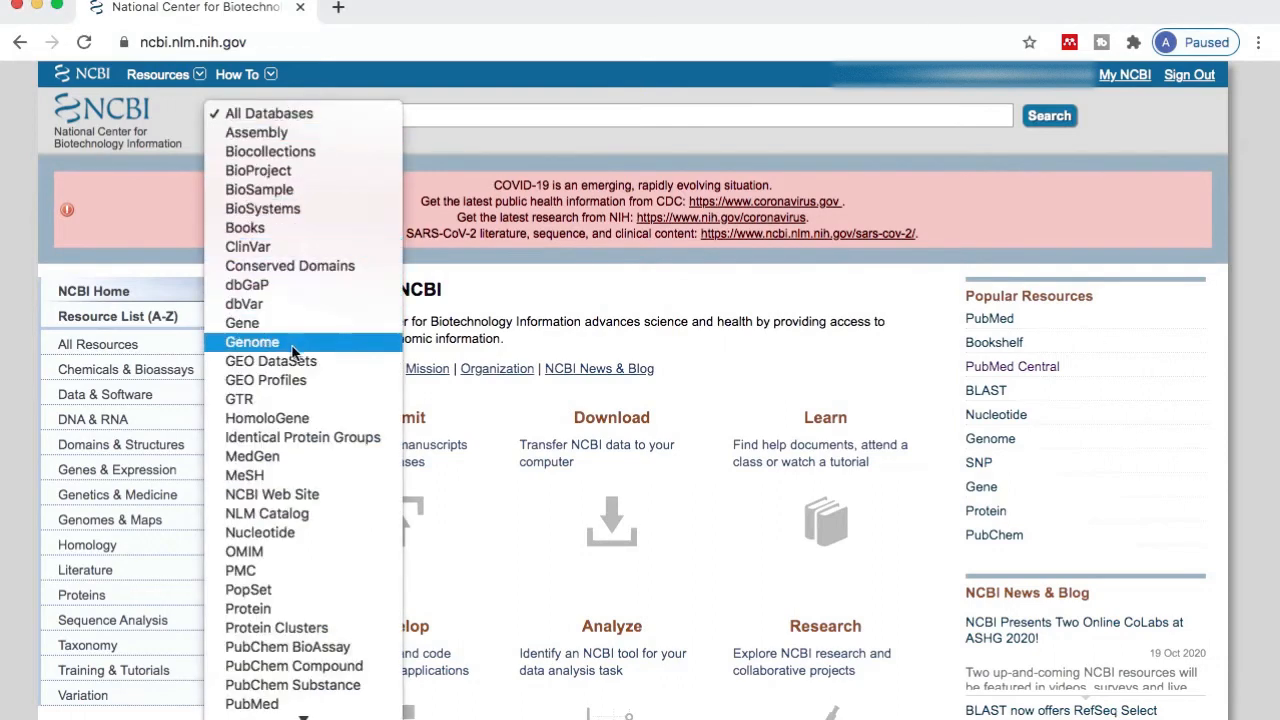
{"action": "left_click", "coordinate": [270, 360]}
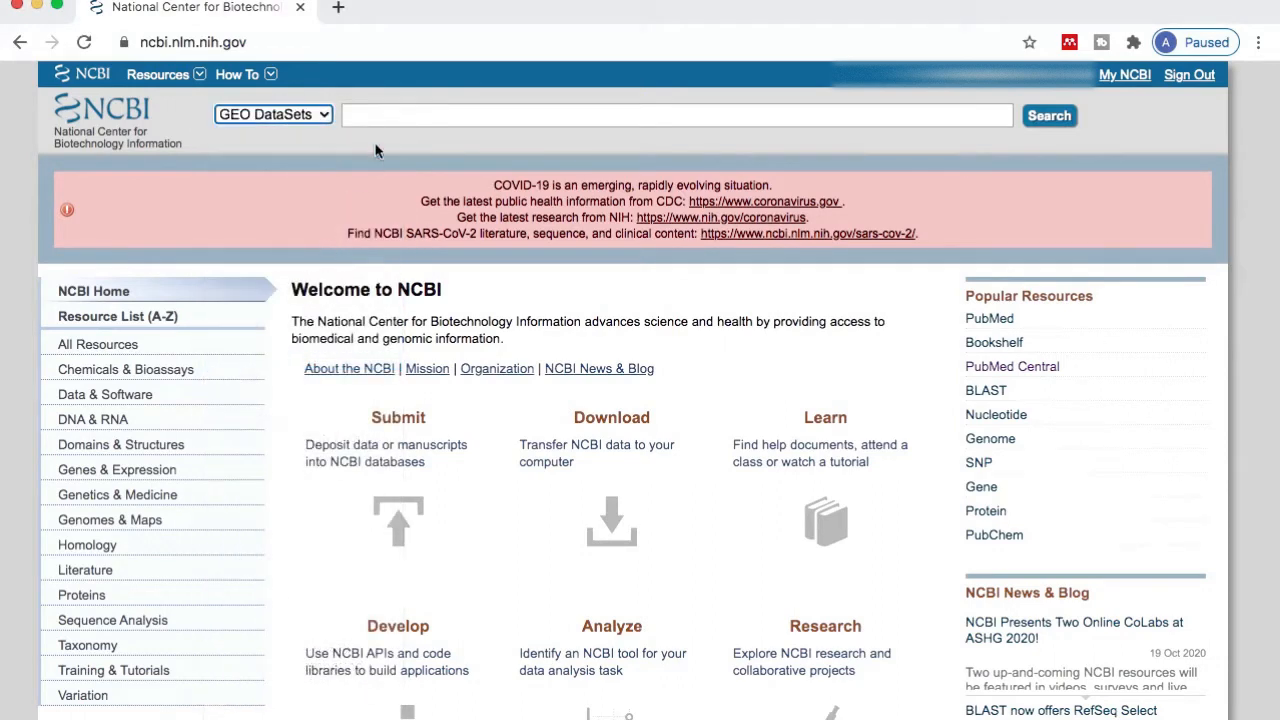
{"action": "left_click", "coordinate": [677, 115]}
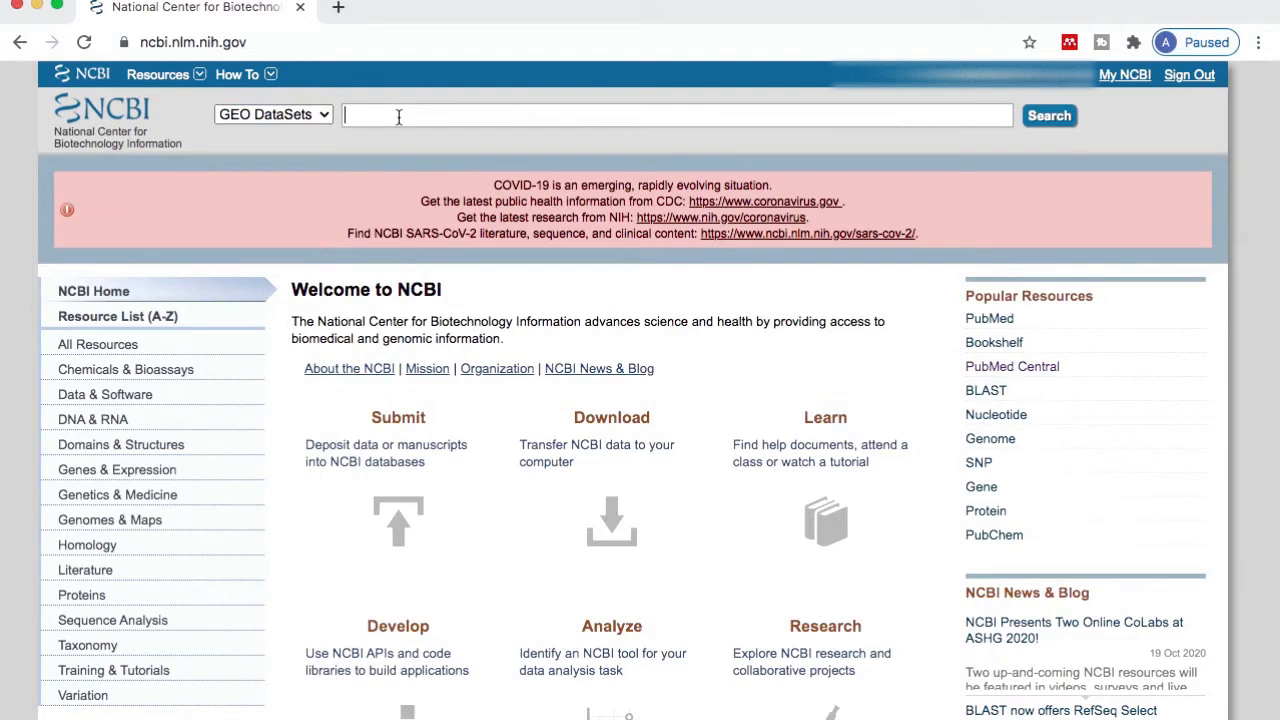
{"action": "type", "text": "breast"}
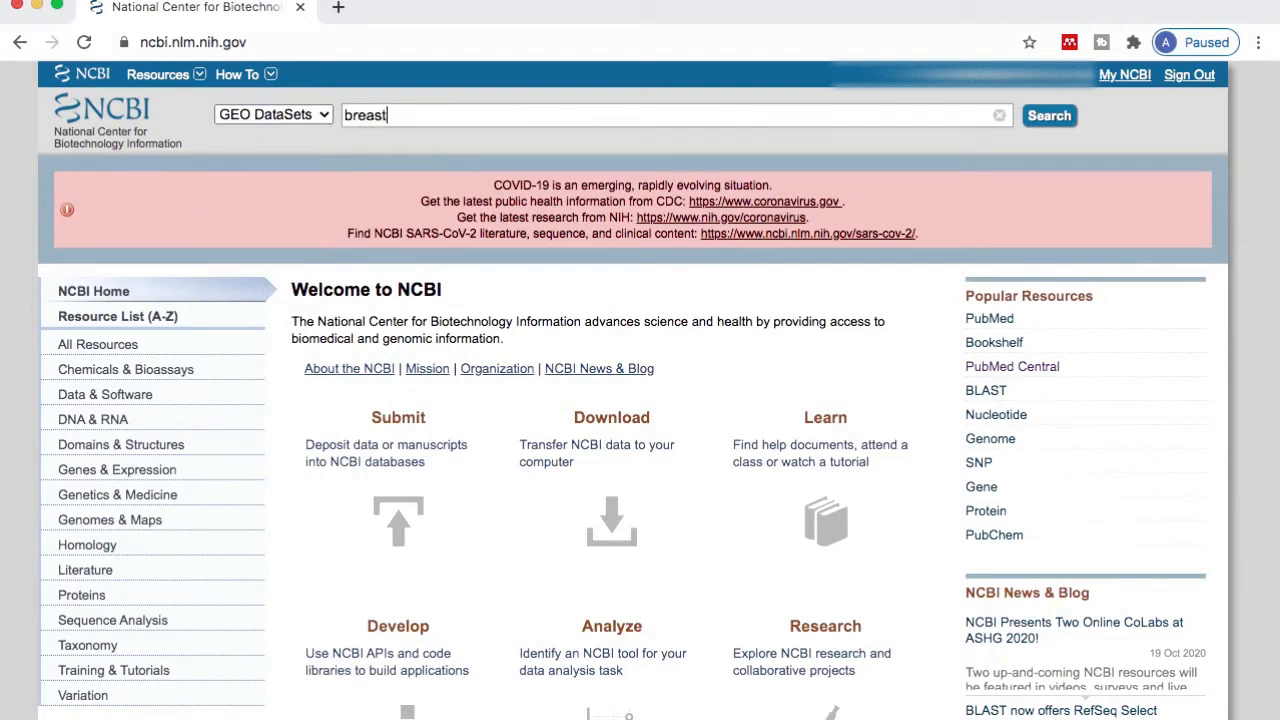
{"action": "type", "text": "cancer"}
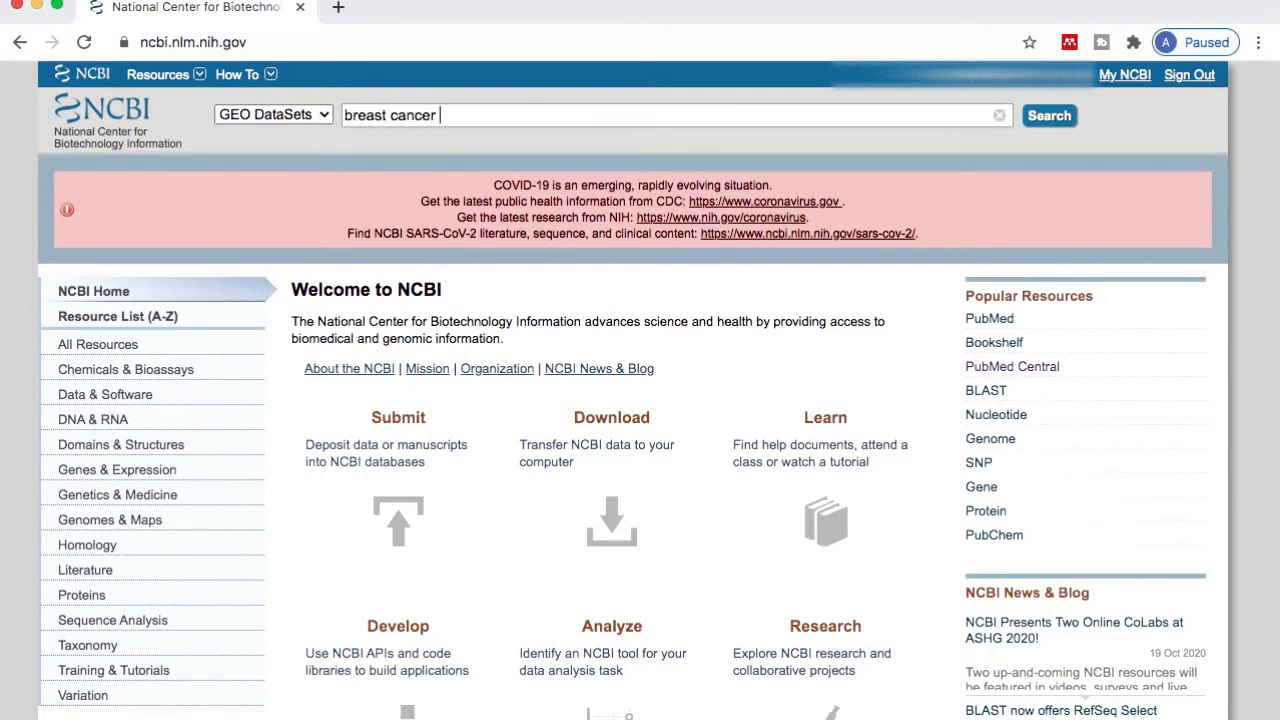
{"action": "type", "text": "cl"}
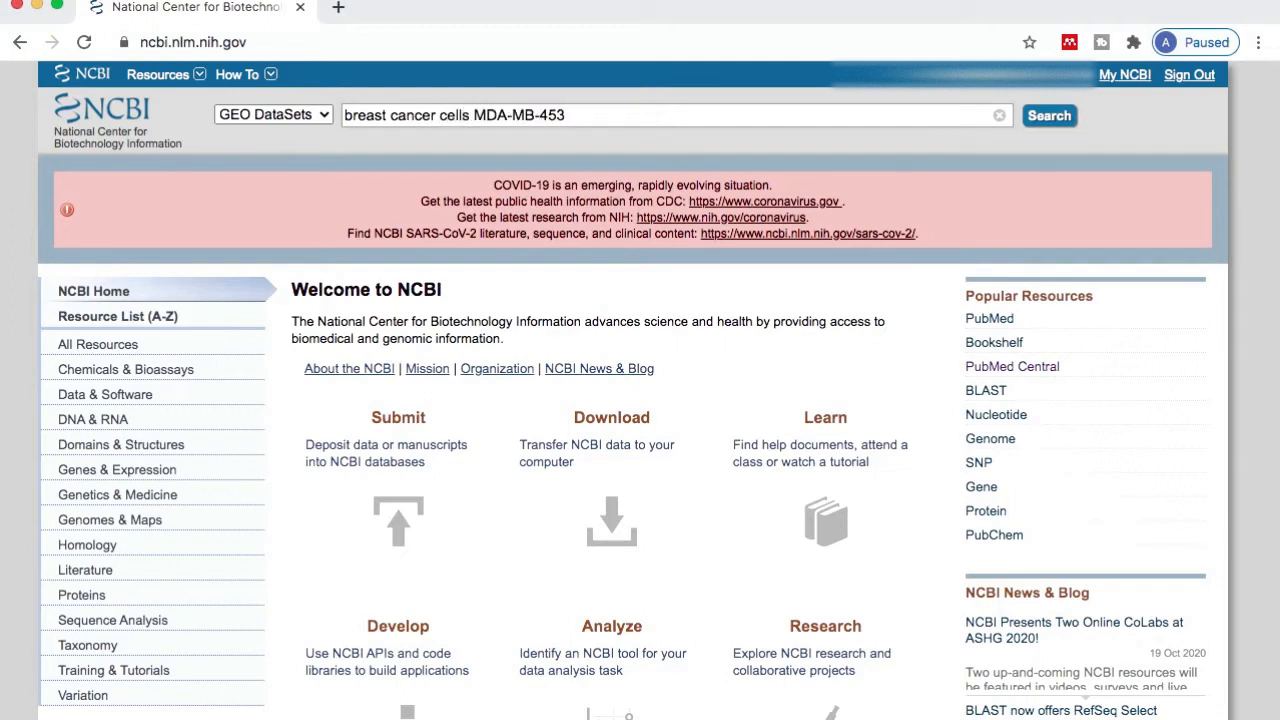
{"action": "type", "text": "M"}
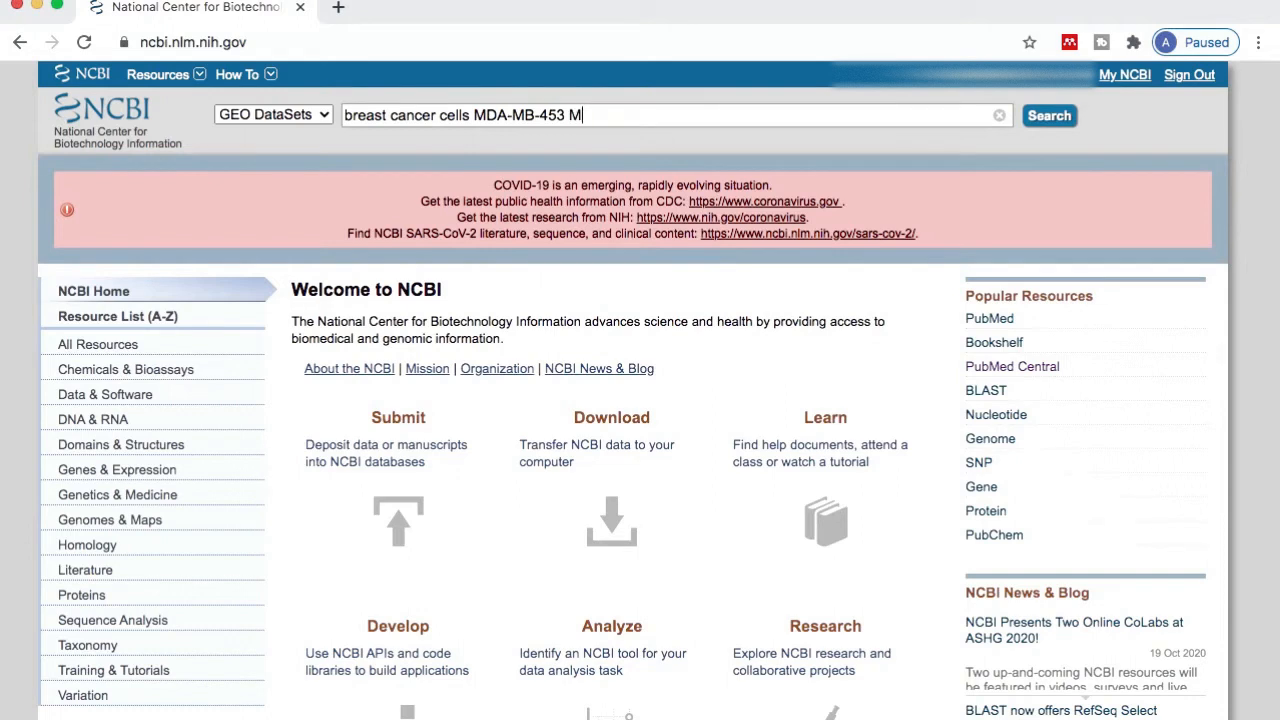
{"action": "type", "text": "CF7"}
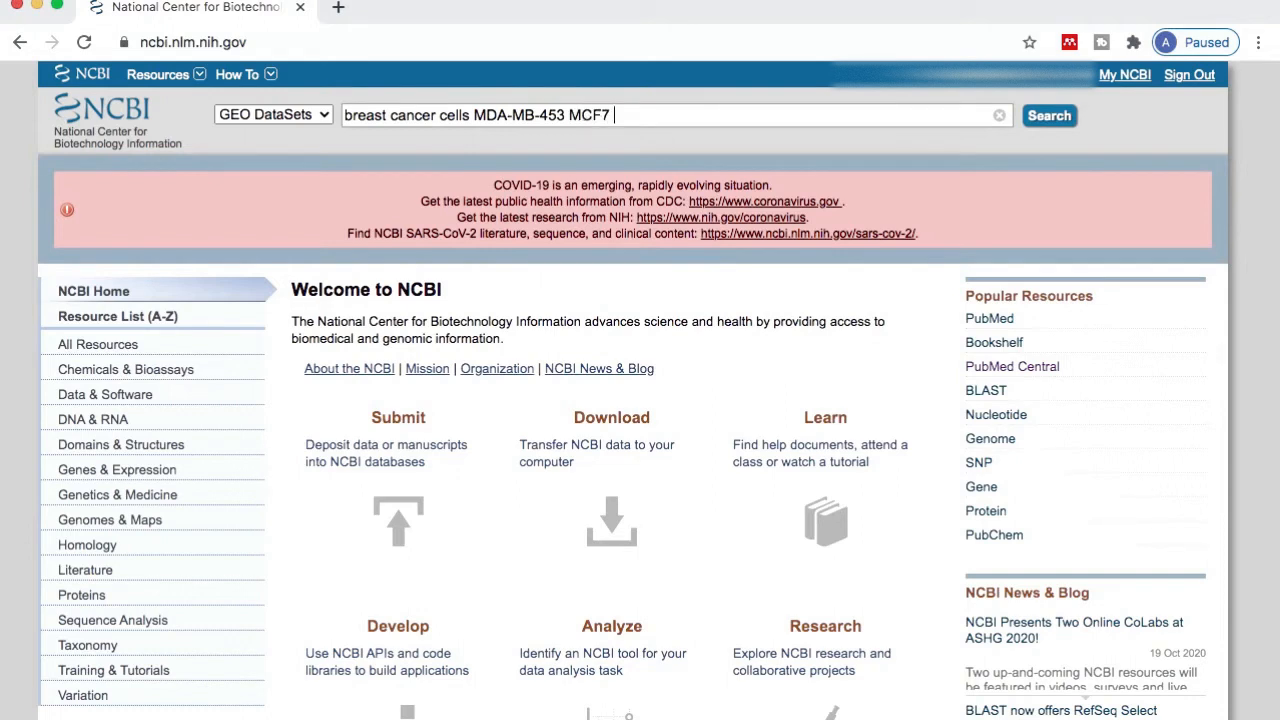
{"action": "type", "text": "rna-seq"}
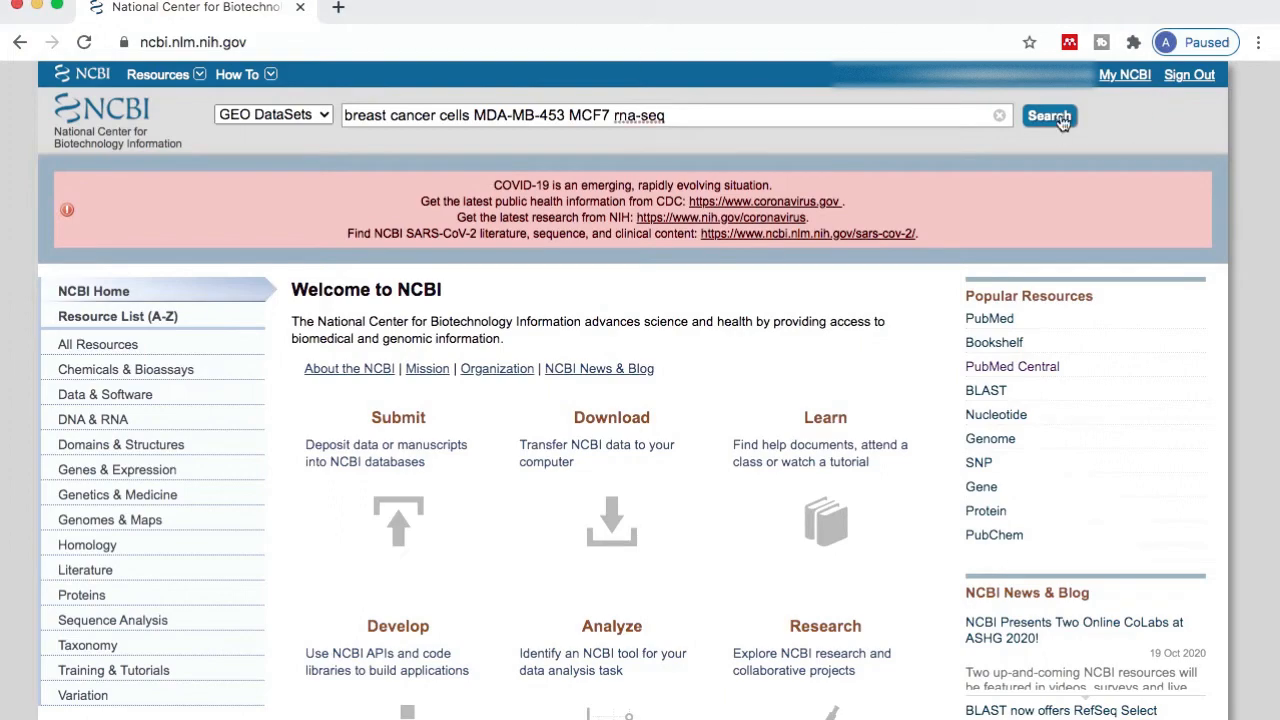
Step: Run the search and open the GSE157383 abemaciclib RNA-seq study in a new tab
{"action": "left_click", "coordinate": [1049, 116]}
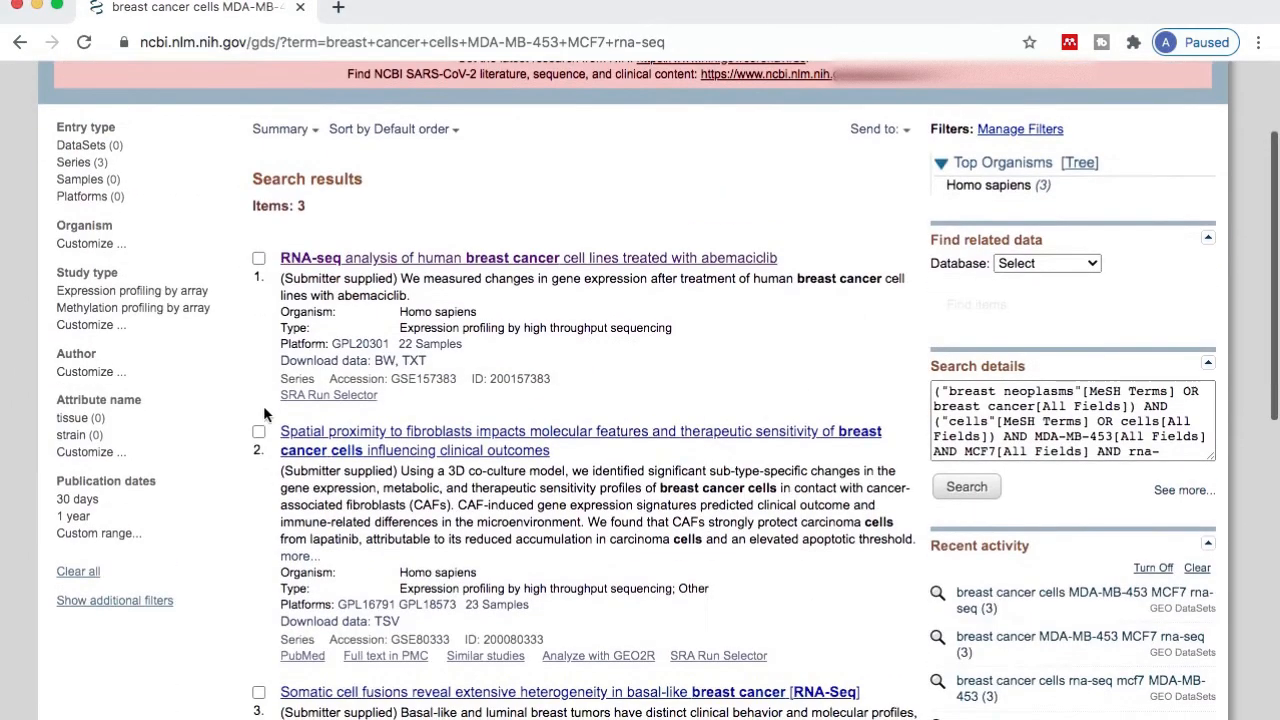
{"action": "mouse_move", "coordinate": [490, 296]}
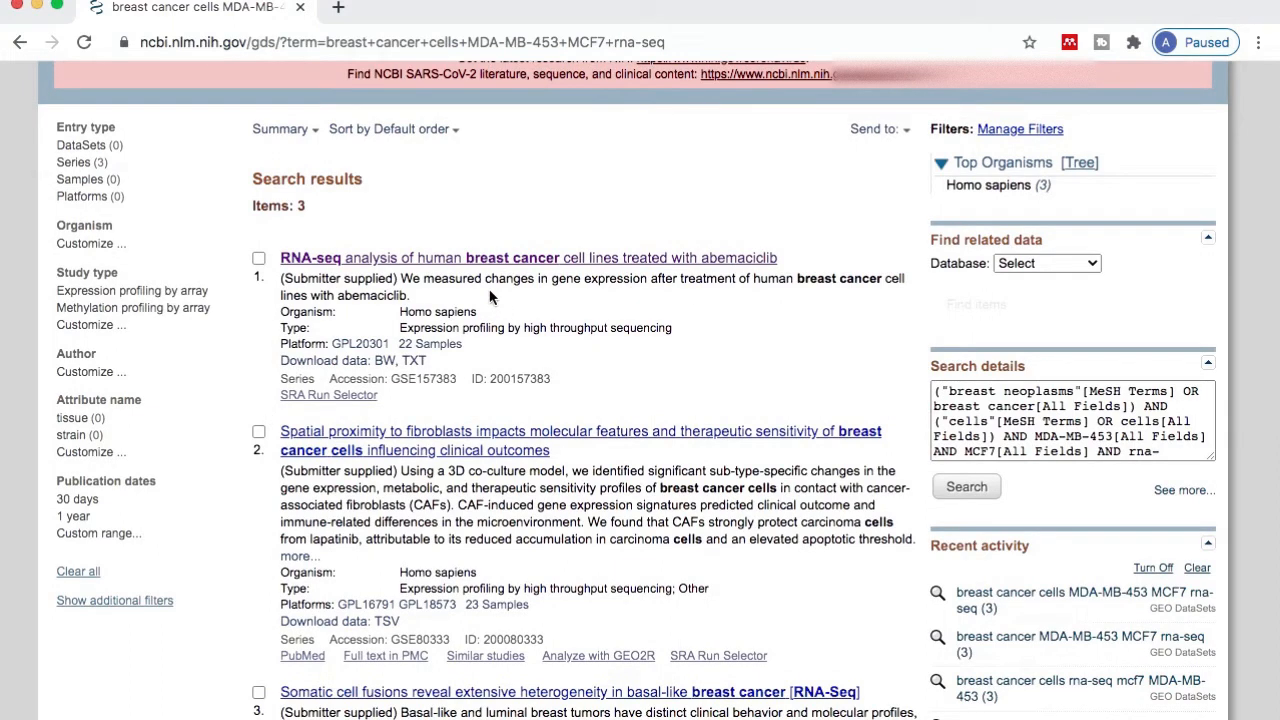
{"action": "scroll", "scroll_direction": "down", "scroll_amount": 3}
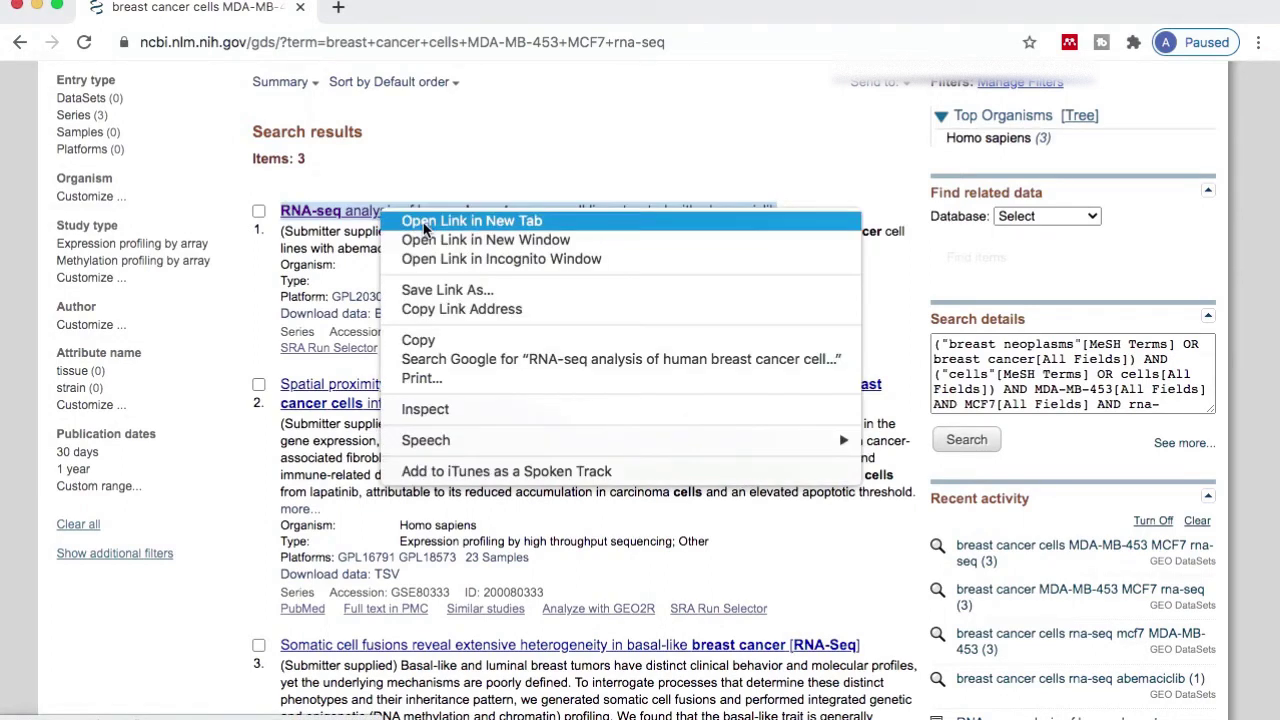
{"action": "left_click", "coordinate": [471, 221]}
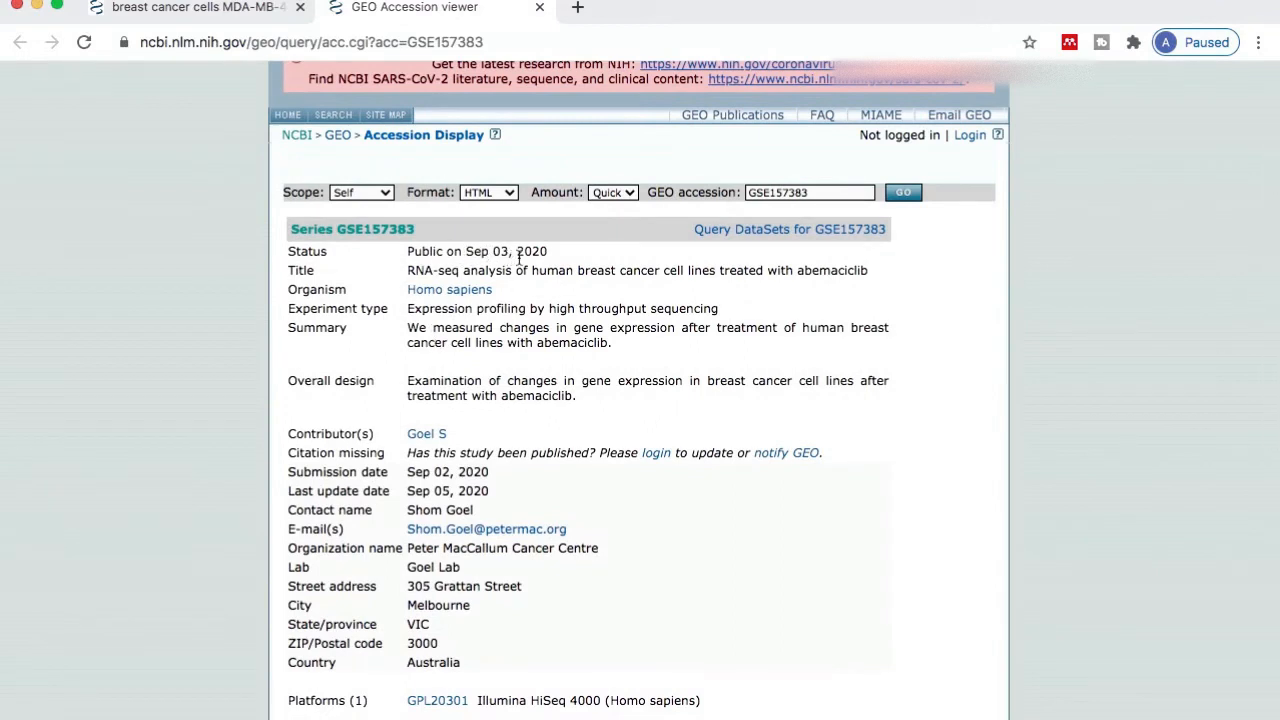
{"action": "mouse_move", "coordinate": [550, 287]}
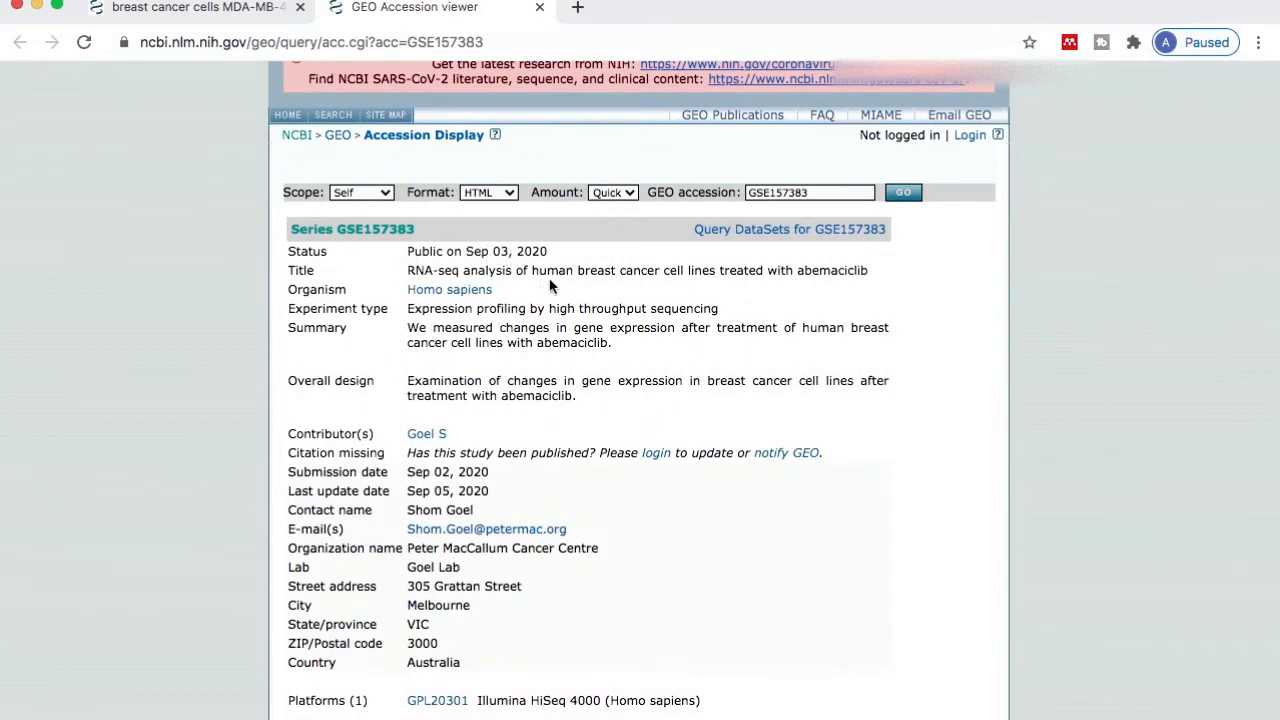
{"action": "mouse_move", "coordinate": [750, 278]}
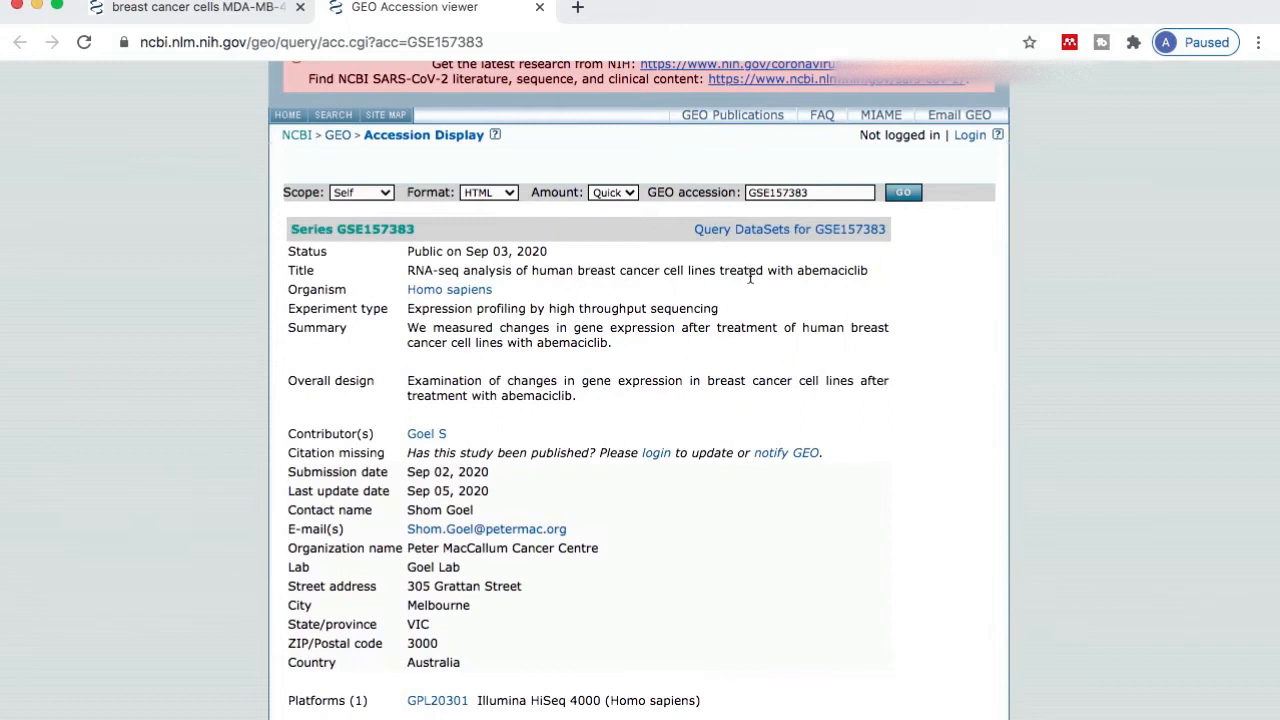
Step: Review the GSE157383 page and expand the Samples section to show all 22 samples
{"action": "scroll", "scroll_direction": "down", "scroll_amount": 3}
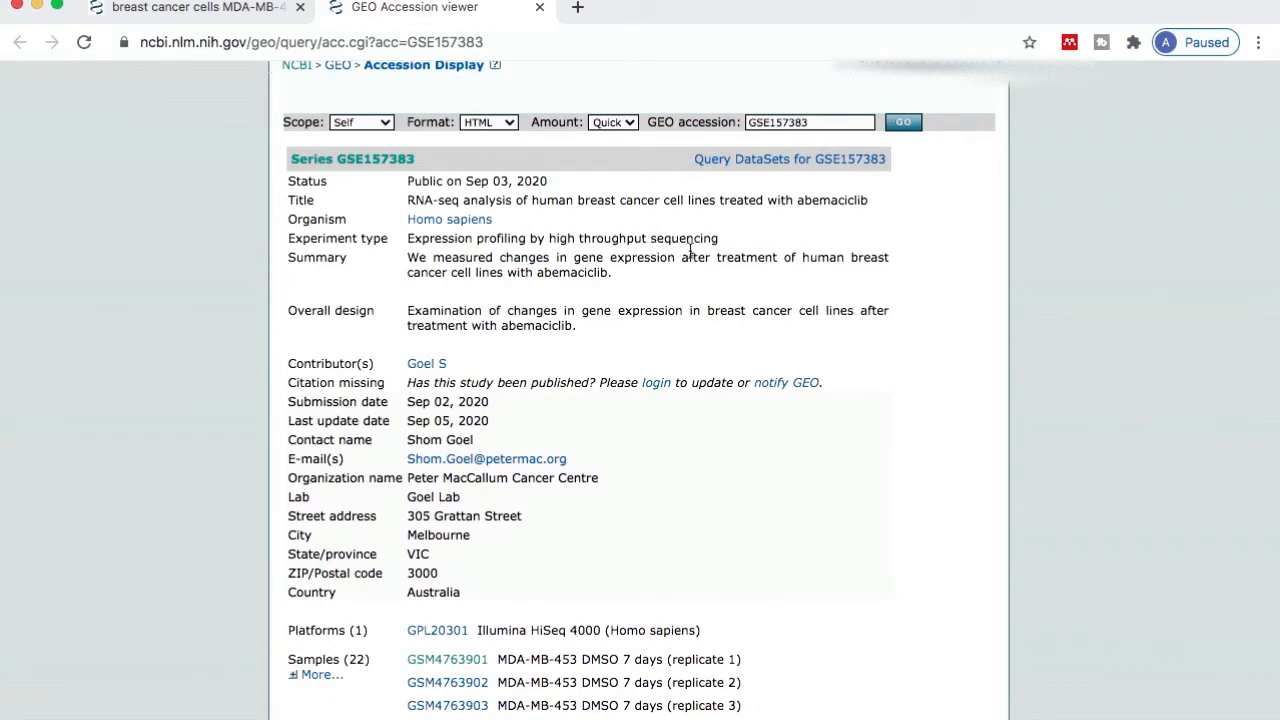
{"action": "mouse_move", "coordinate": [555, 266]}
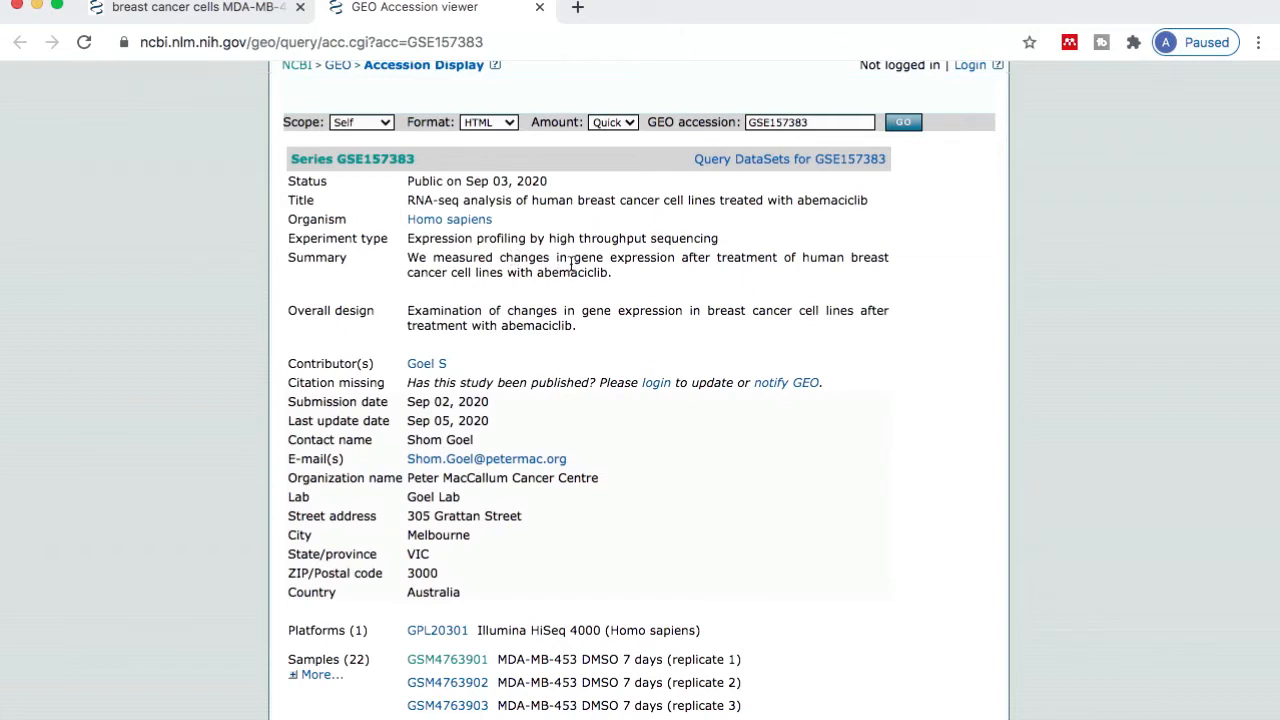
{"action": "mouse_move", "coordinate": [835, 256]}
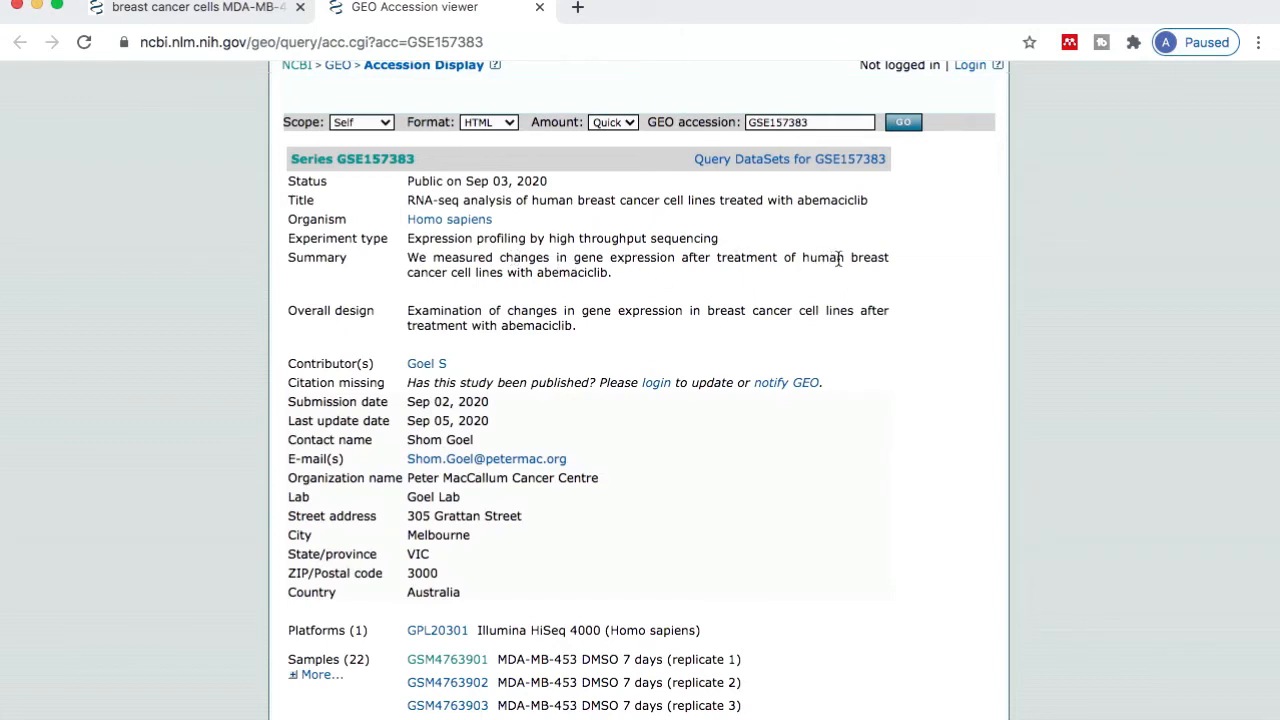
{"action": "mouse_move", "coordinate": [586, 276]}
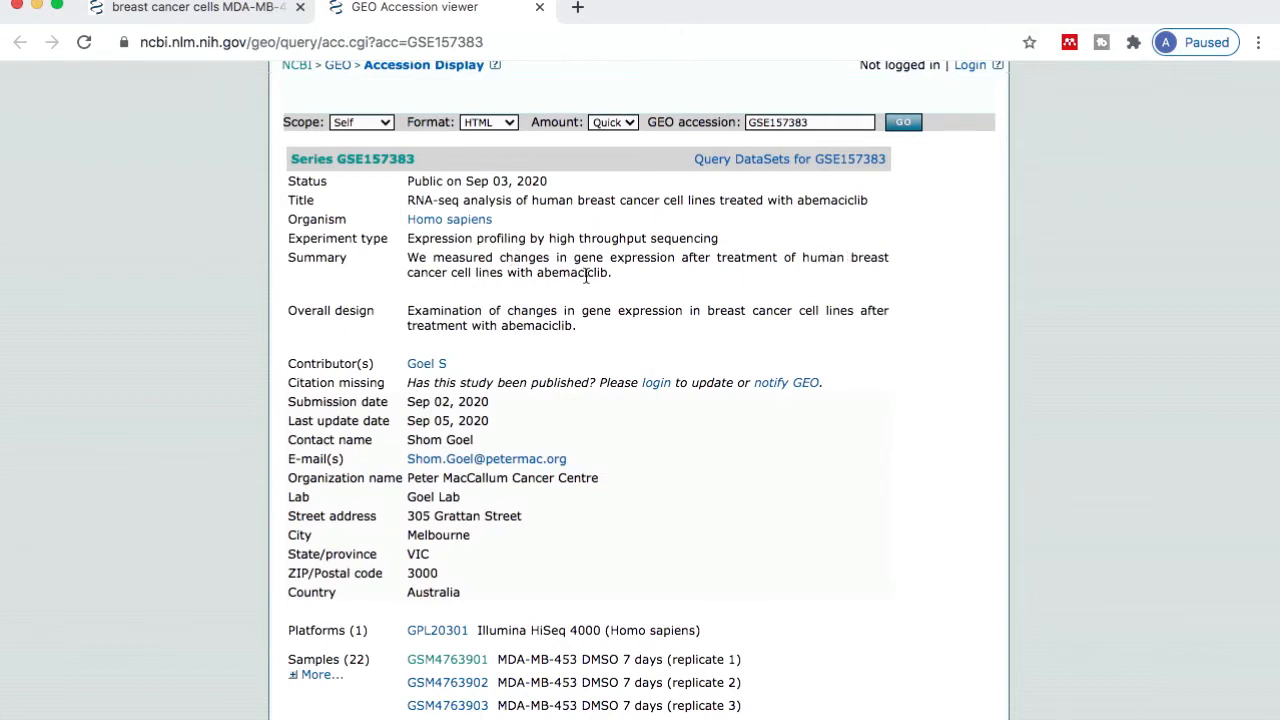
{"action": "scroll", "scroll_direction": "down", "scroll_amount": 3}
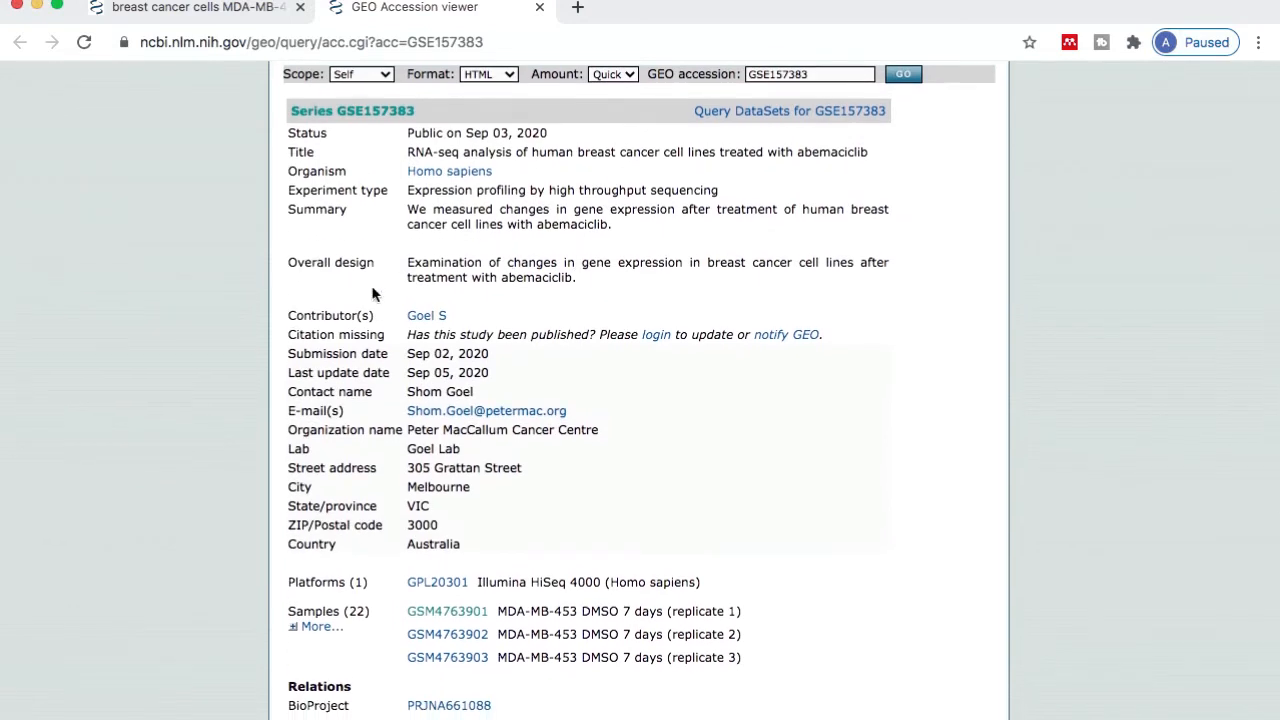
{"action": "scroll", "scroll_direction": "down", "scroll_amount": 3}
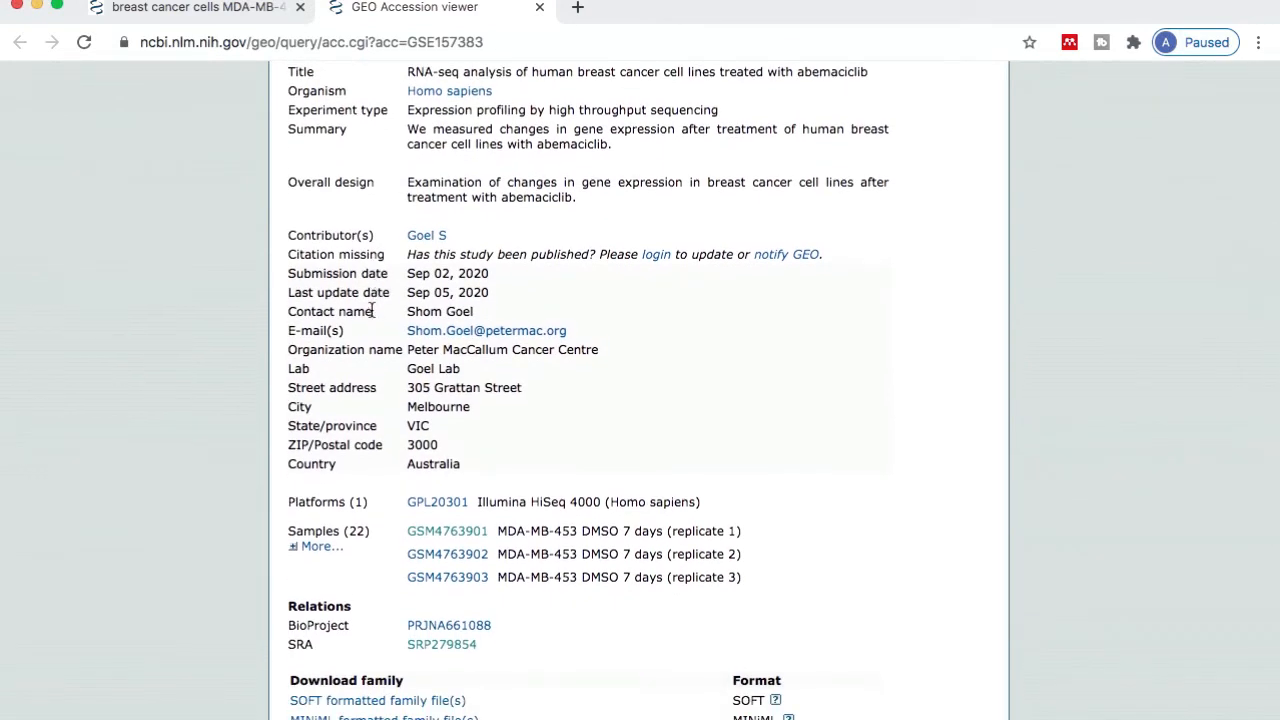
{"action": "mouse_move", "coordinate": [590, 340]}
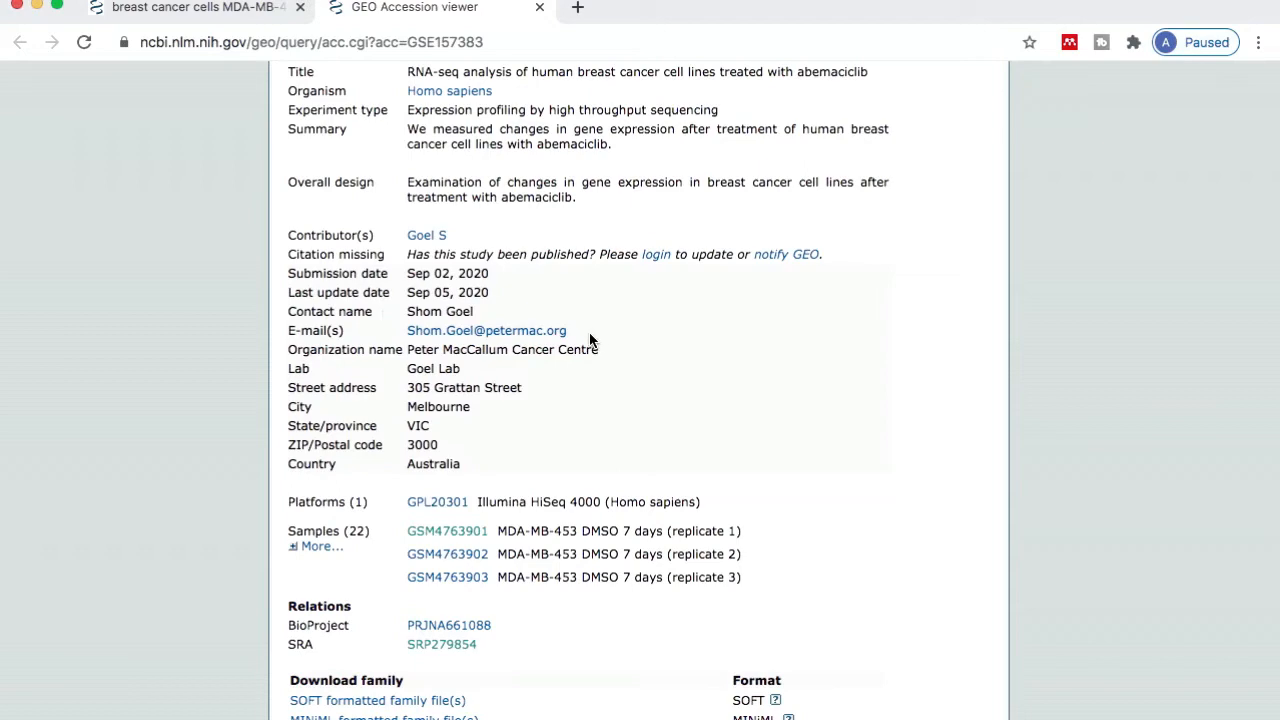
{"action": "scroll", "scroll_direction": "down", "scroll_amount": 3}
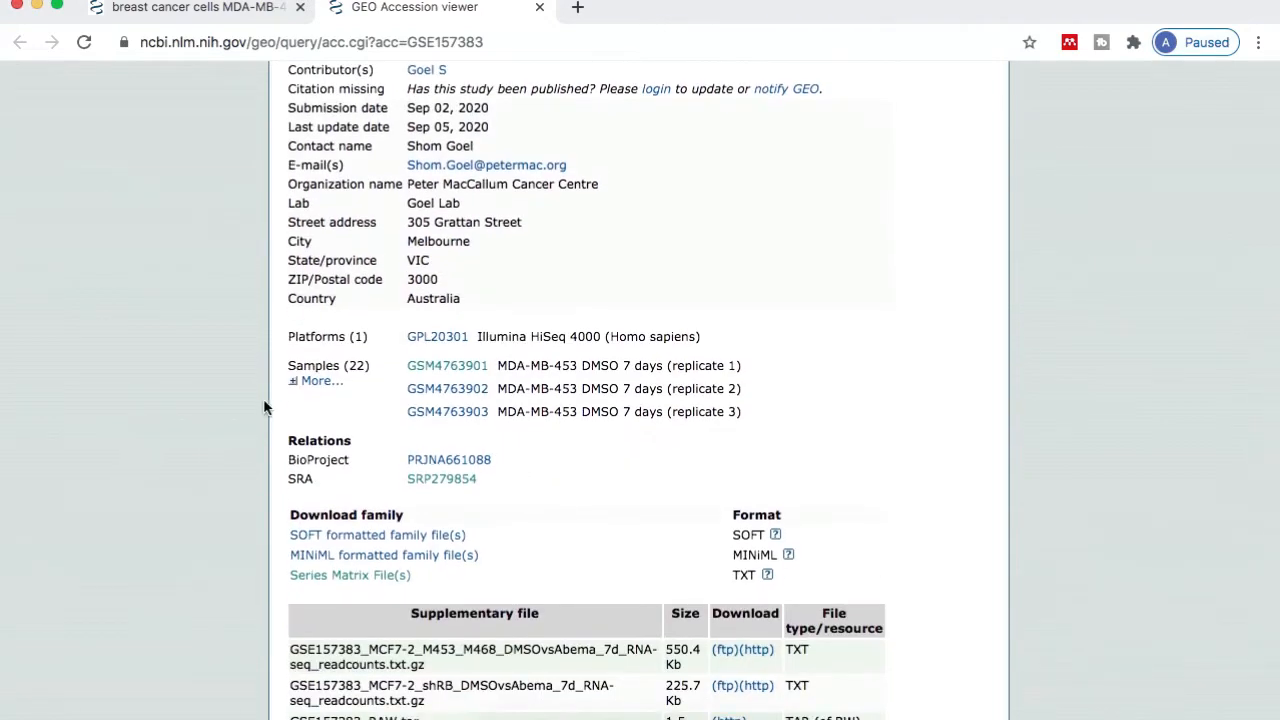
{"action": "left_click", "coordinate": [318, 381]}
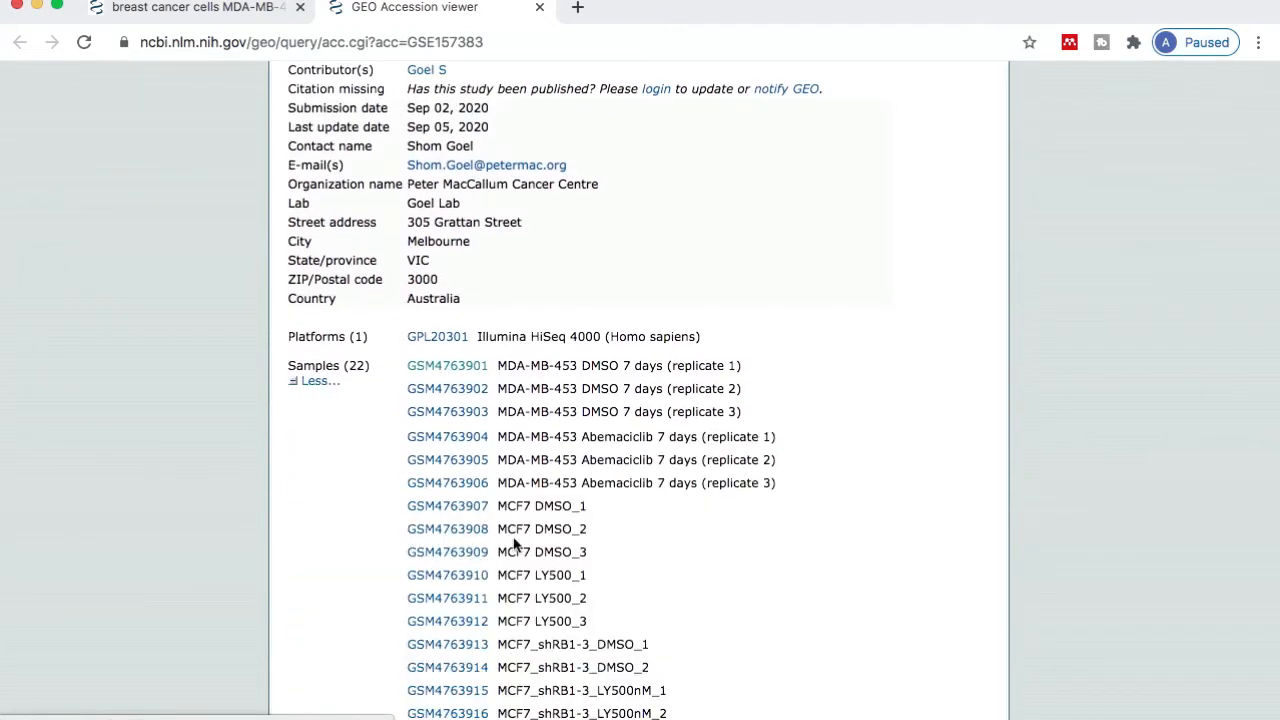
{"action": "scroll", "scroll_direction": "down", "scroll_amount": 3}
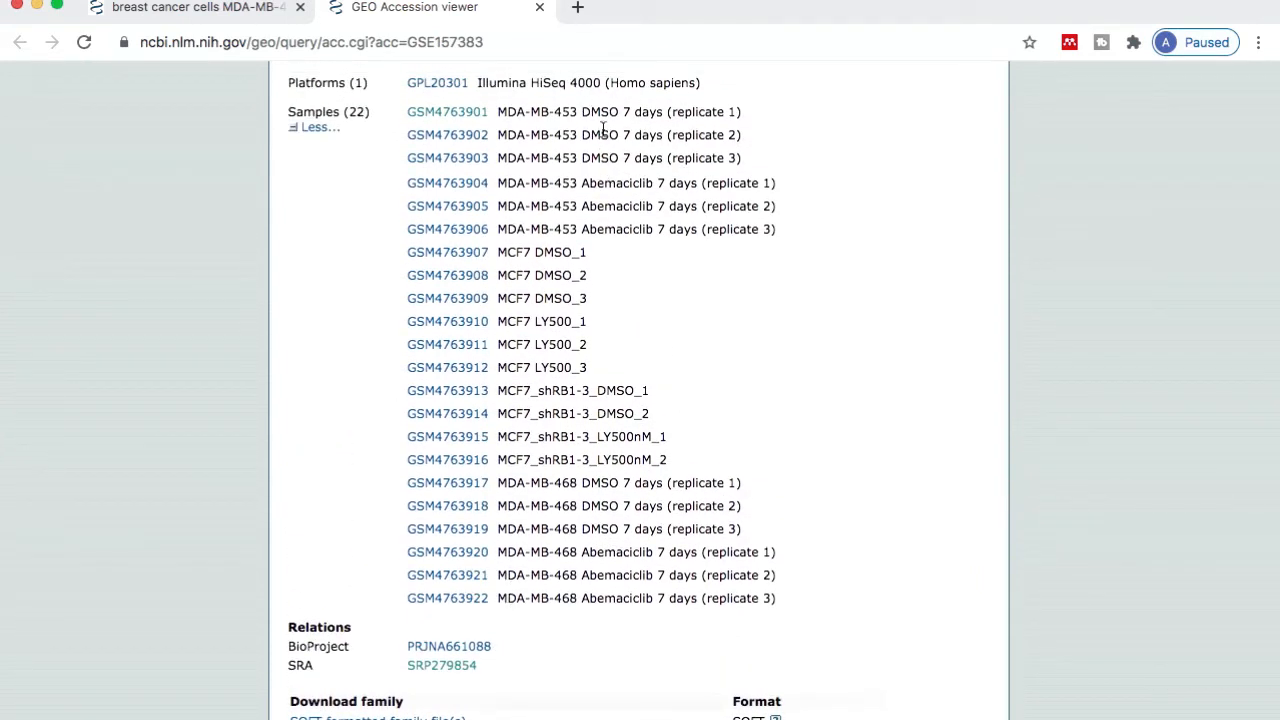
{"action": "scroll", "scroll_direction": "down", "scroll_amount": 3}
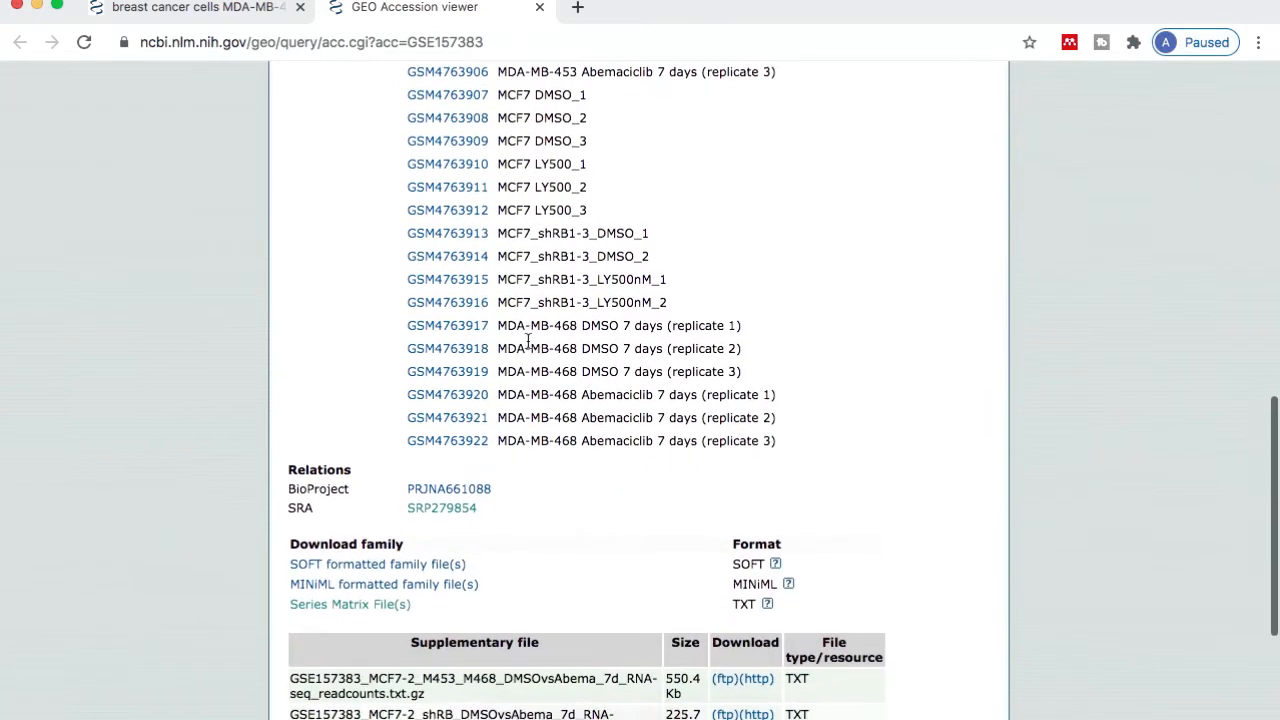
{"action": "scroll", "scroll_direction": "down", "scroll_amount": 3}
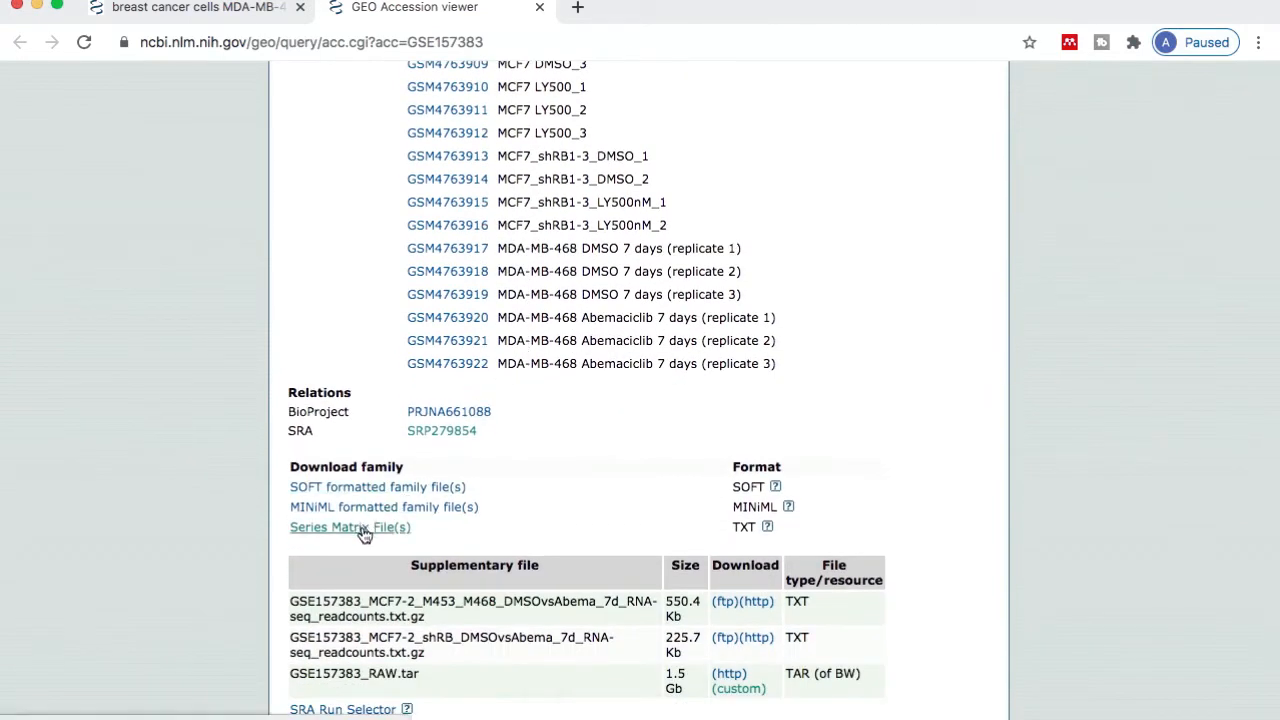
Step: Download GSE157383_series_matrix.txt.gz from the Series Matrix FTP folder
{"action": "left_click", "coordinate": [350, 527]}
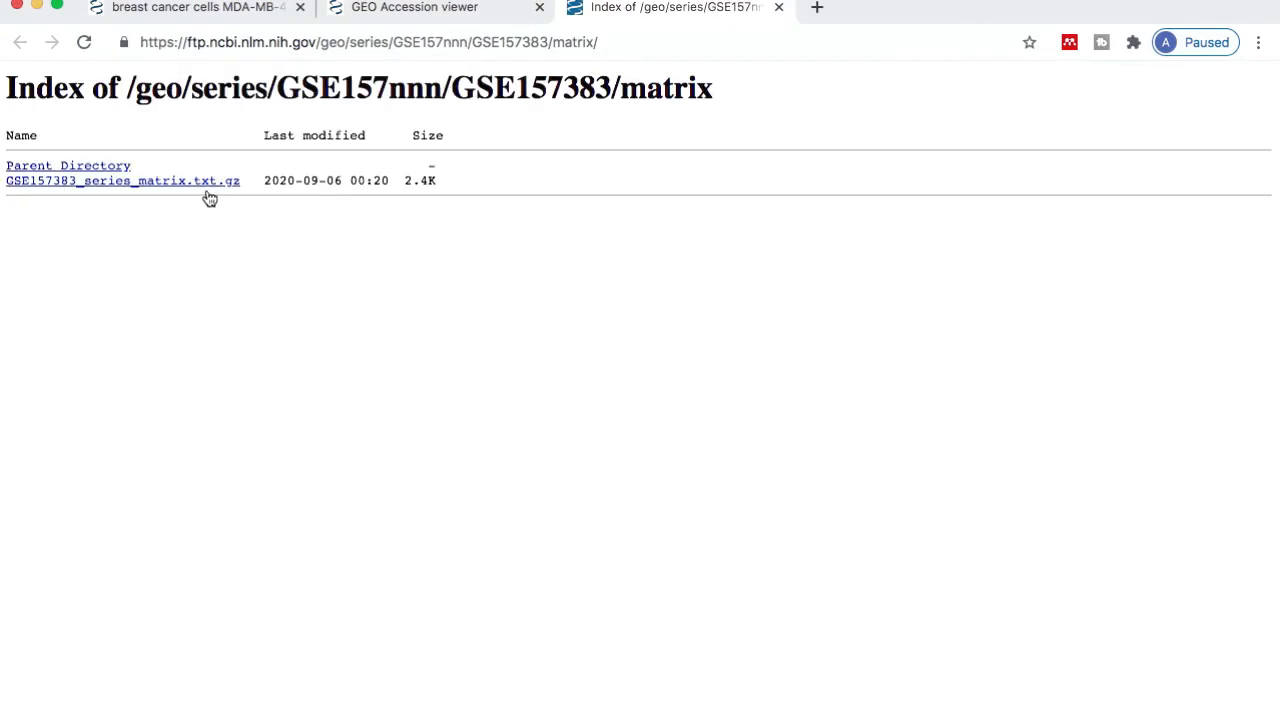
{"action": "left_click", "coordinate": [122, 181]}
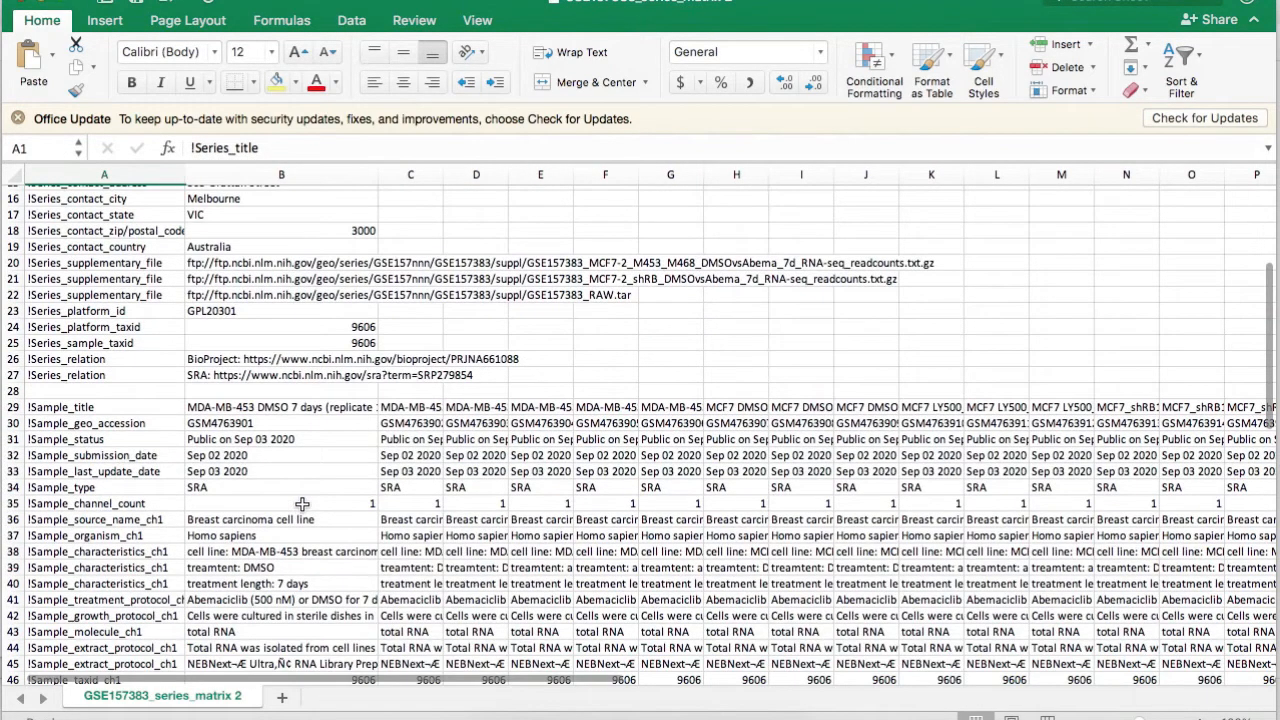
Step: Read the sample title and description cells B47 and B29, then return to the GEO page
{"action": "left_click", "coordinate": [281, 406]}
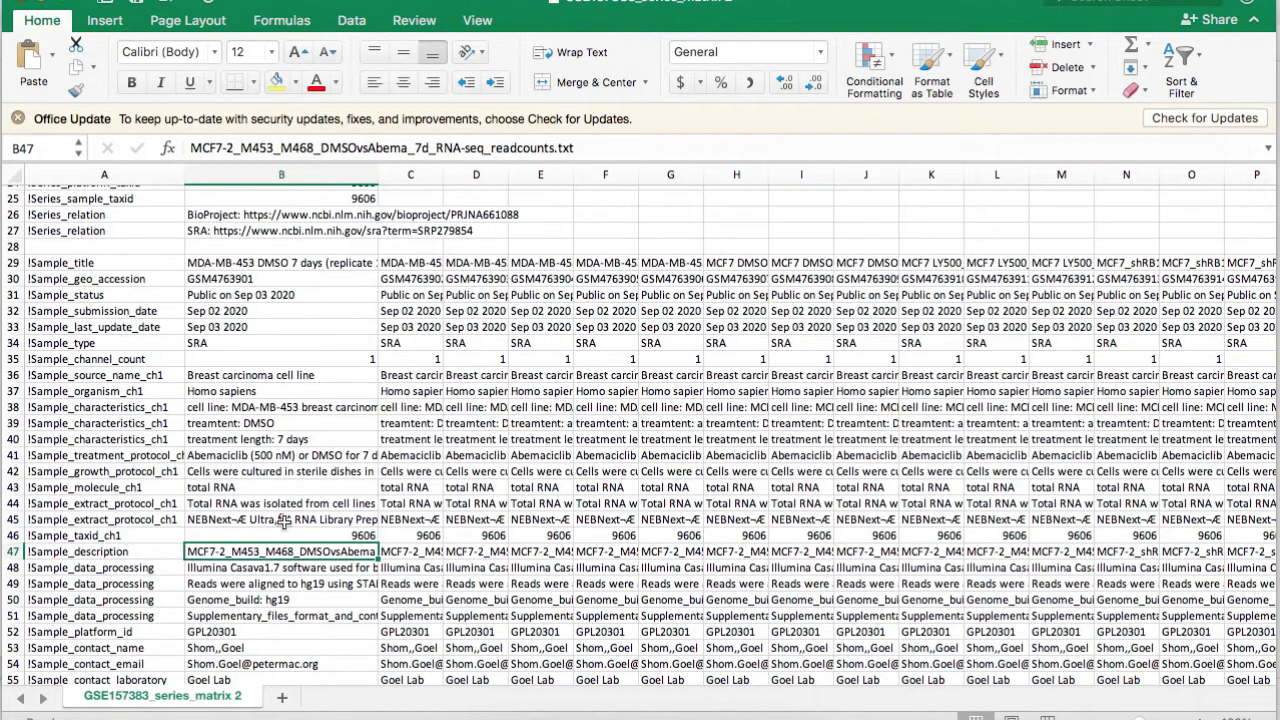
{"action": "scroll", "scroll_direction": "up", "scroll_amount": 3}
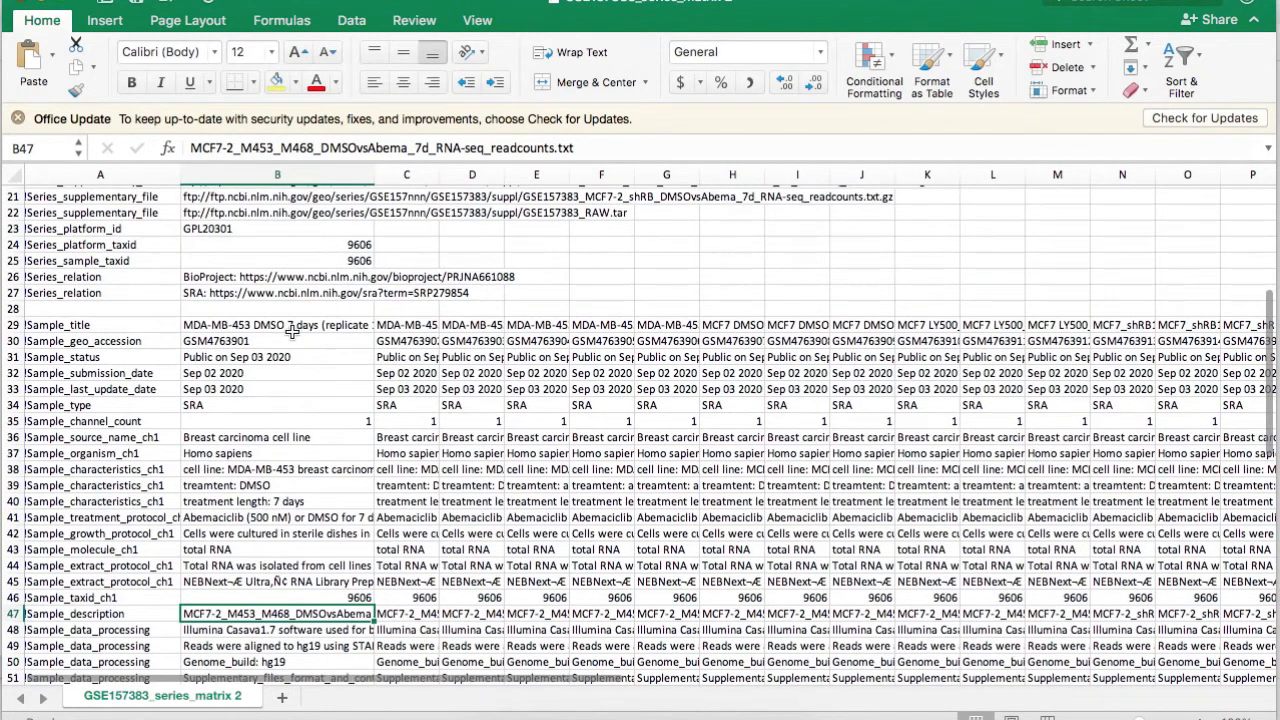
{"action": "left_click", "coordinate": [277, 324]}
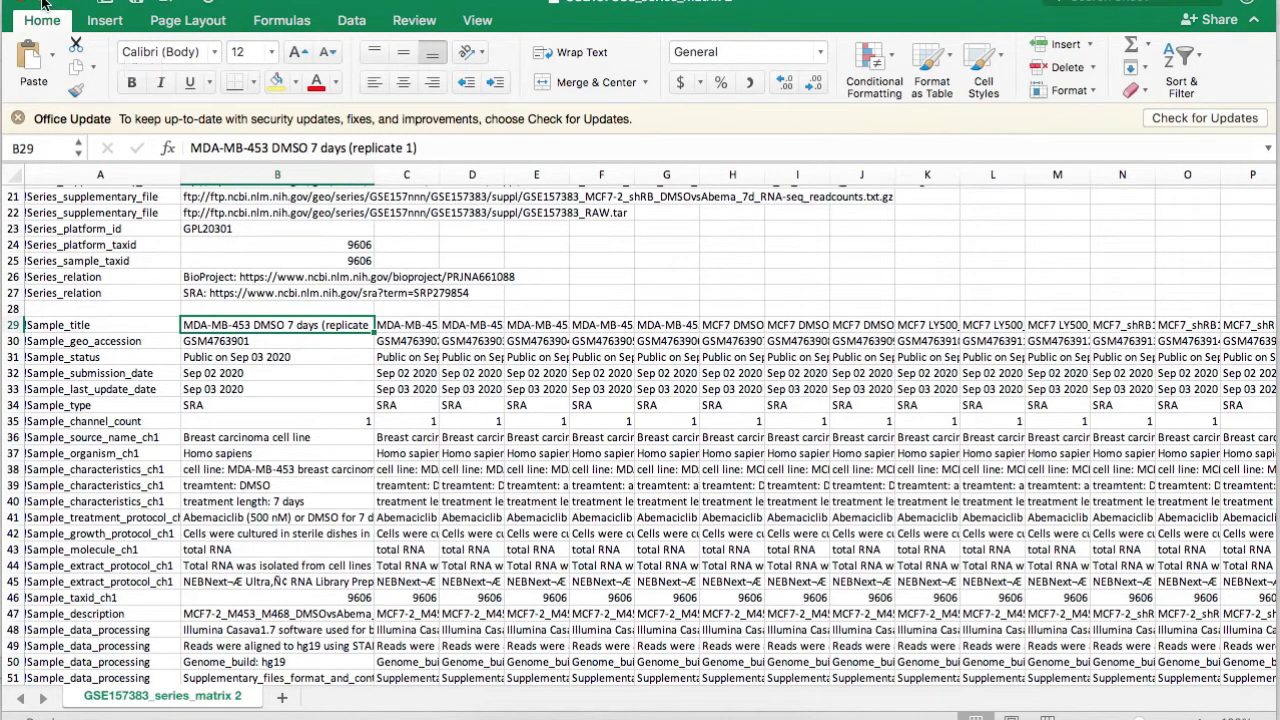
{"action": "left_click", "coordinate": [414, 7]}
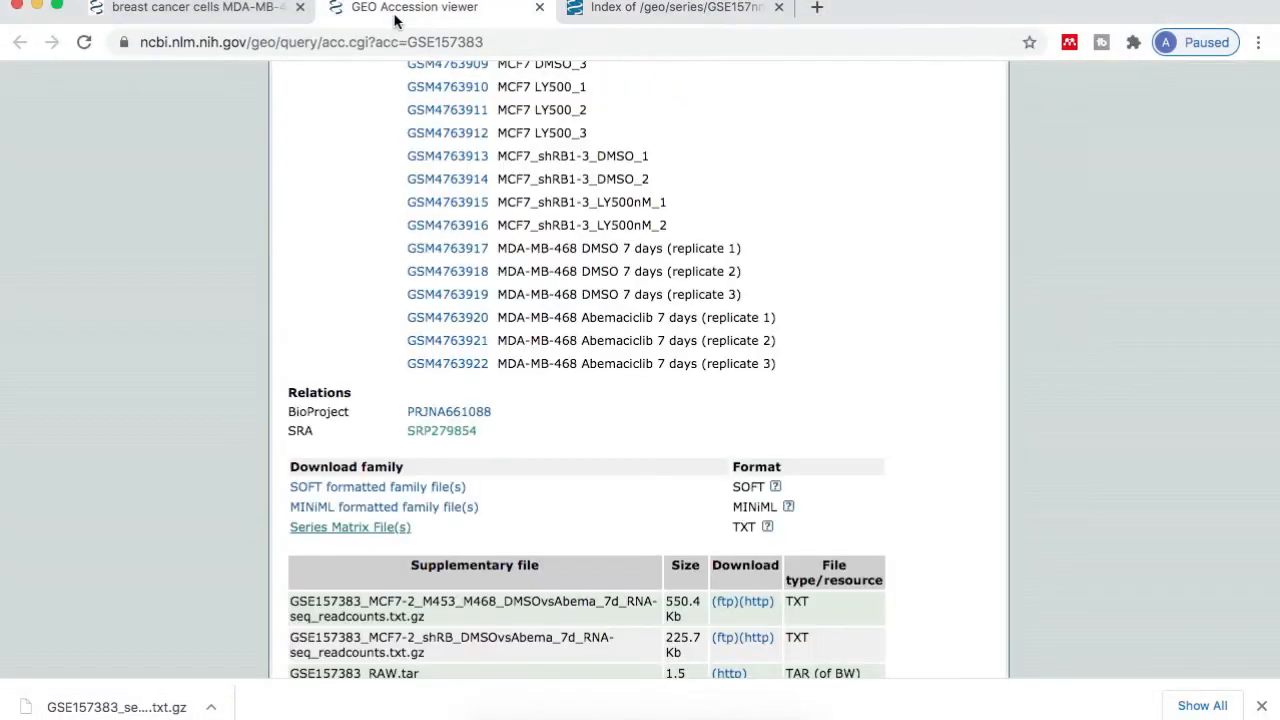
Step: Open sample GSM4763901 and follow its Relations link to SRA experiment SRX9063271
{"action": "scroll", "scroll_direction": "up", "scroll_amount": 3}
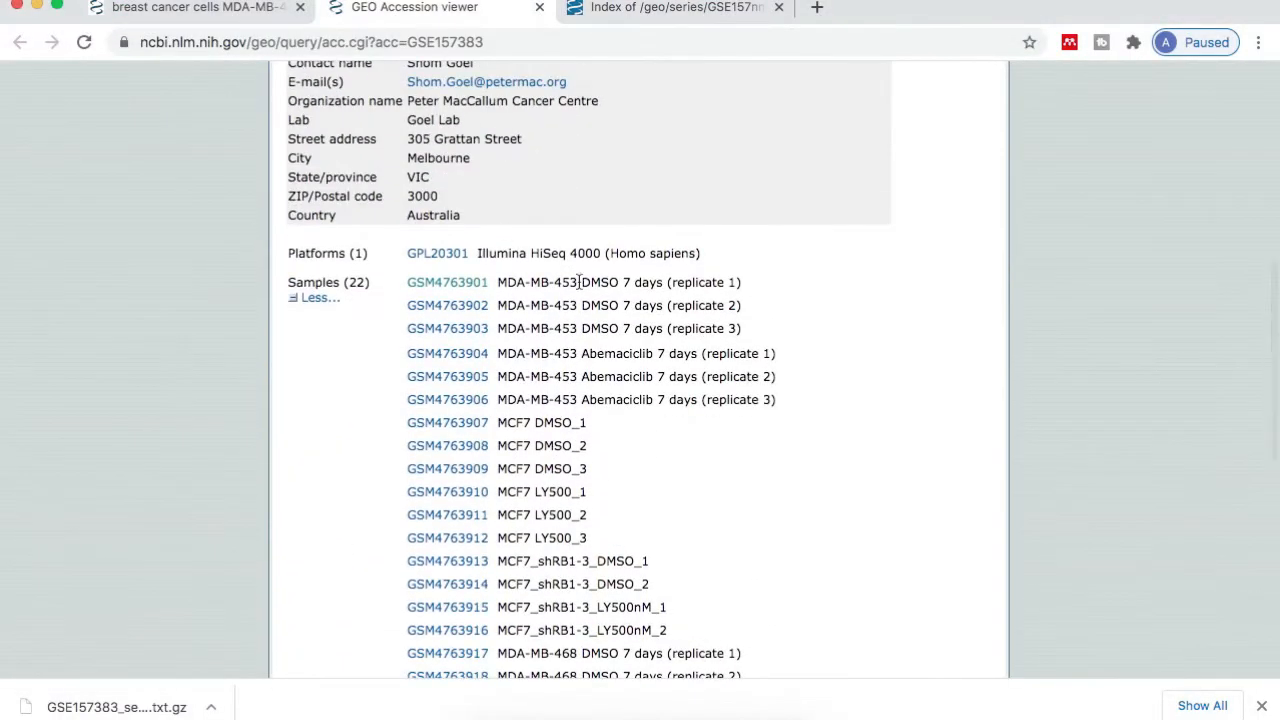
{"action": "mouse_move", "coordinate": [447, 282]}
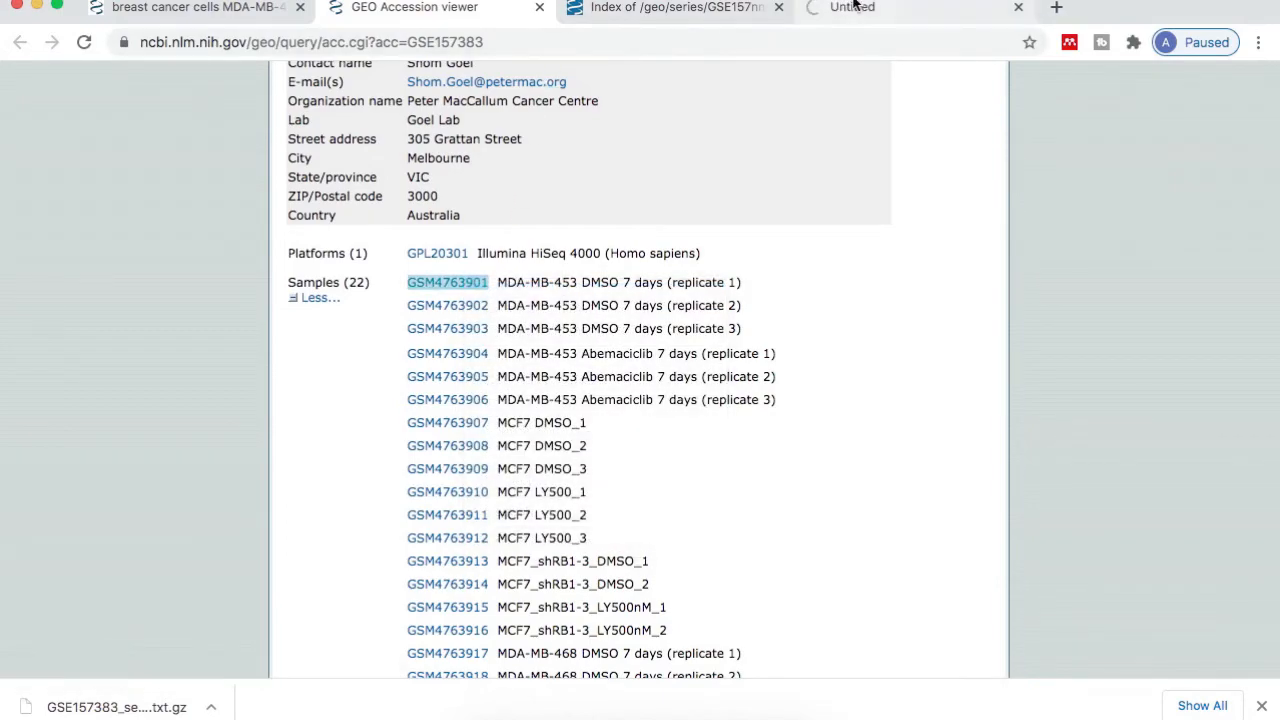
{"action": "left_click", "coordinate": [446, 282]}
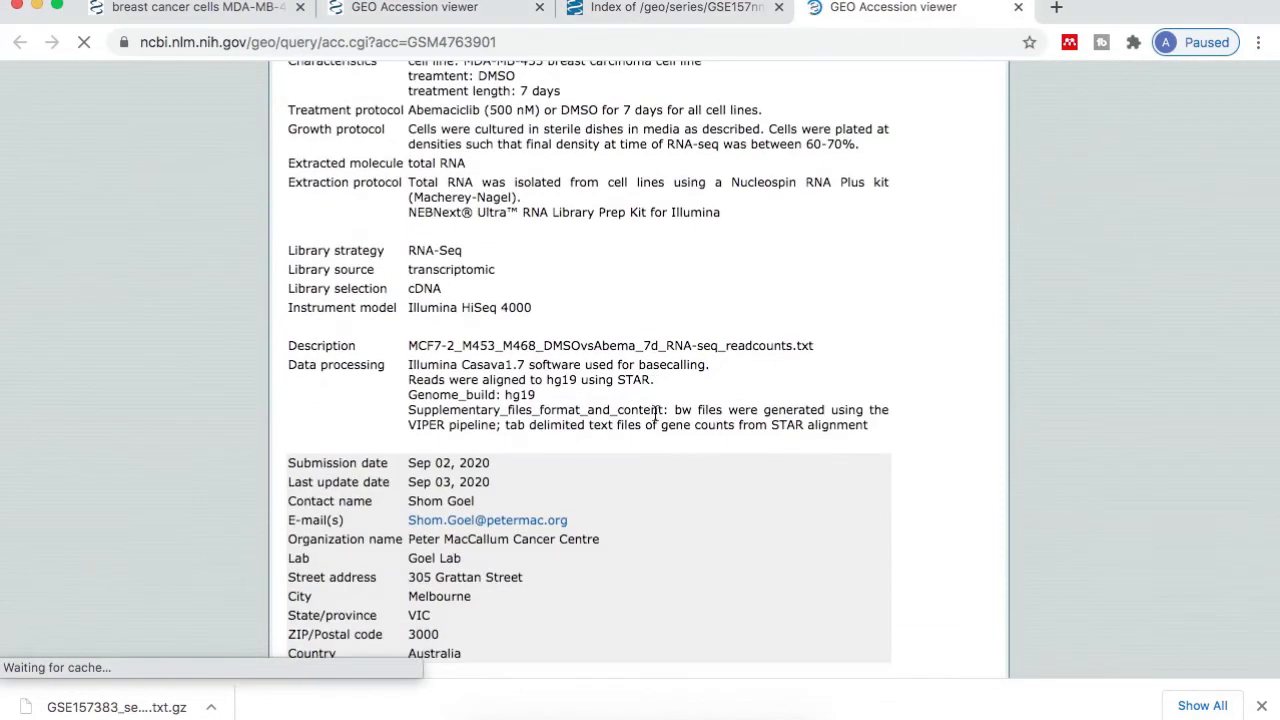
{"action": "scroll", "scroll_direction": "down", "scroll_amount": 3}
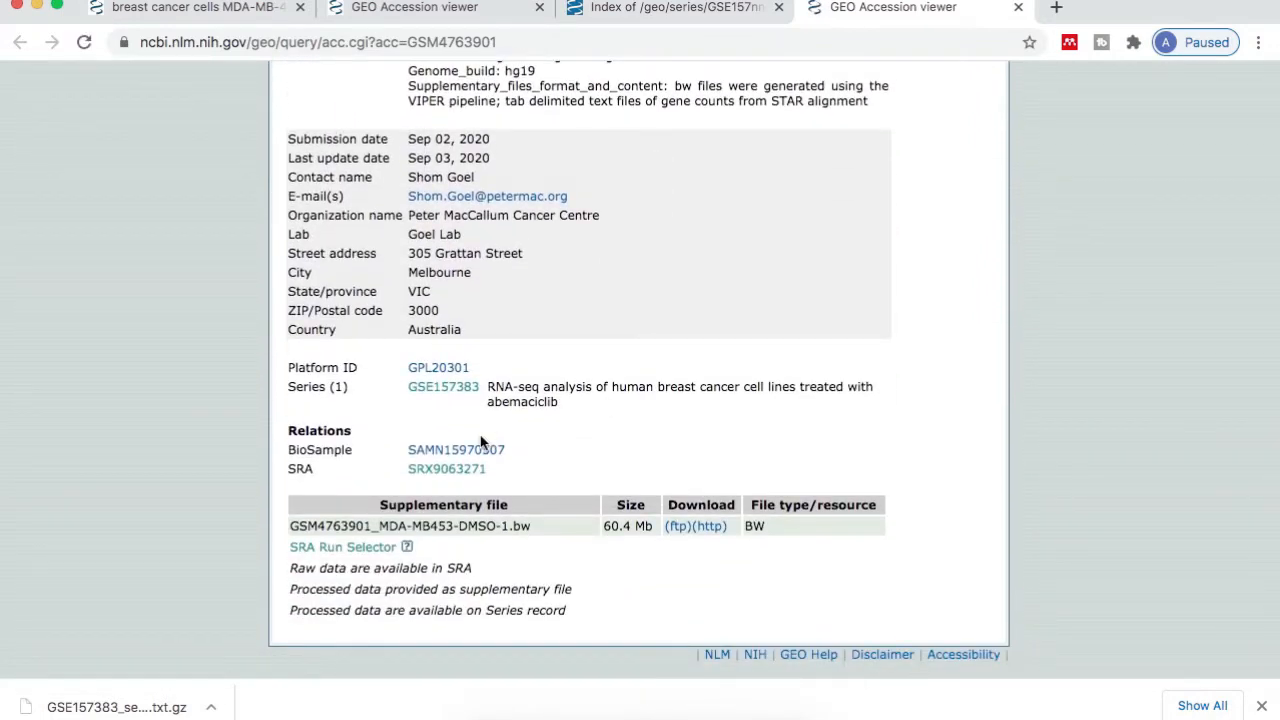
{"action": "mouse_move", "coordinate": [446, 469]}
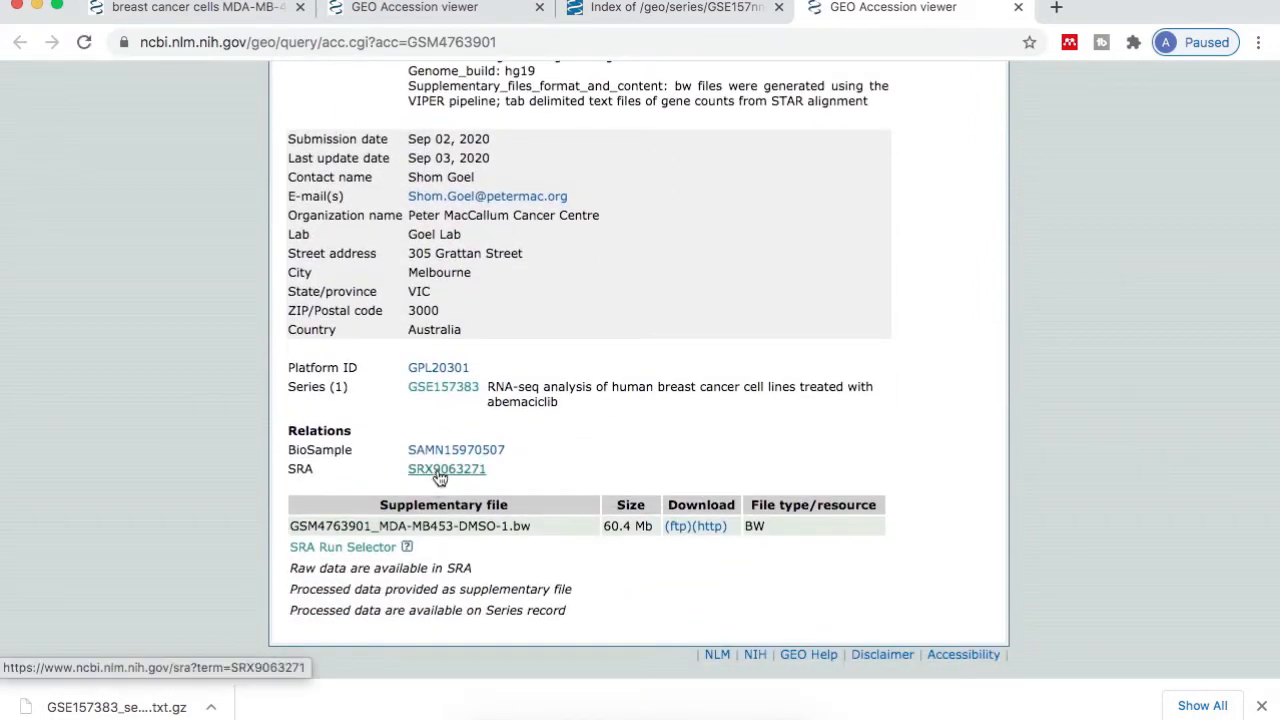
{"action": "left_click", "coordinate": [446, 469]}
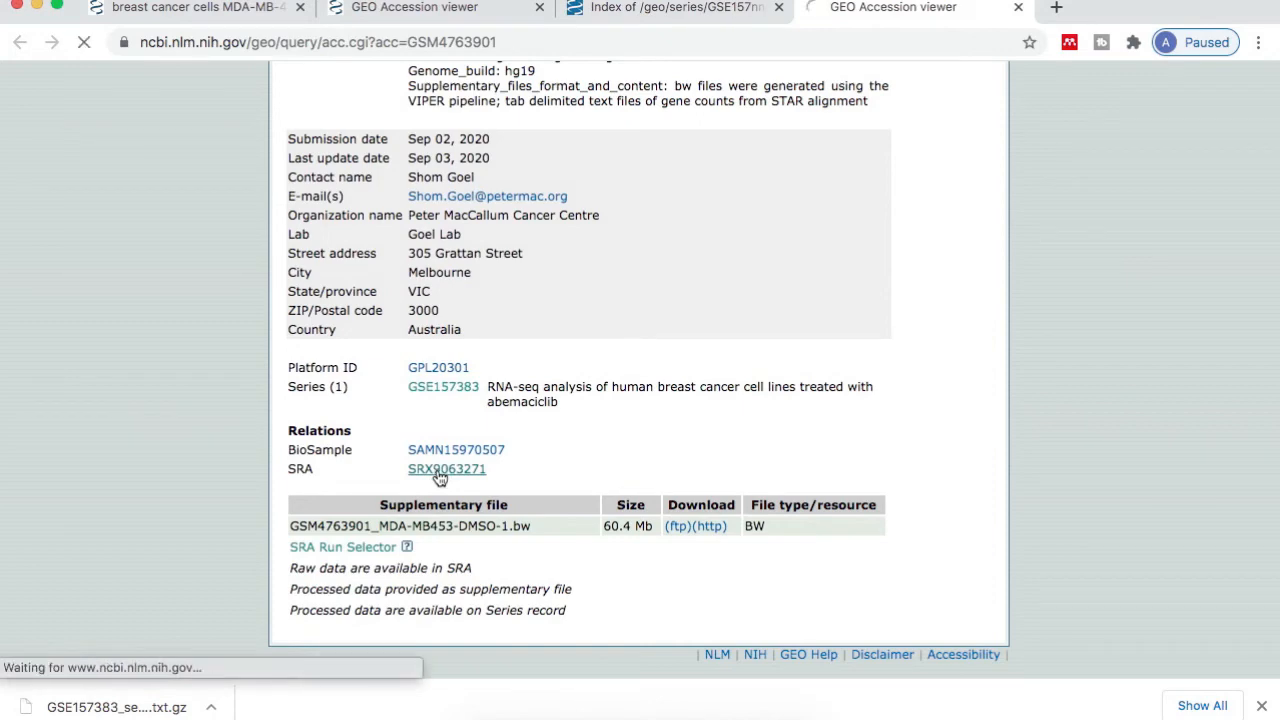
Step: Copy run accession SRR12576396 from the SRX9063271 Runs table
{"action": "left_click", "coordinate": [446, 468]}
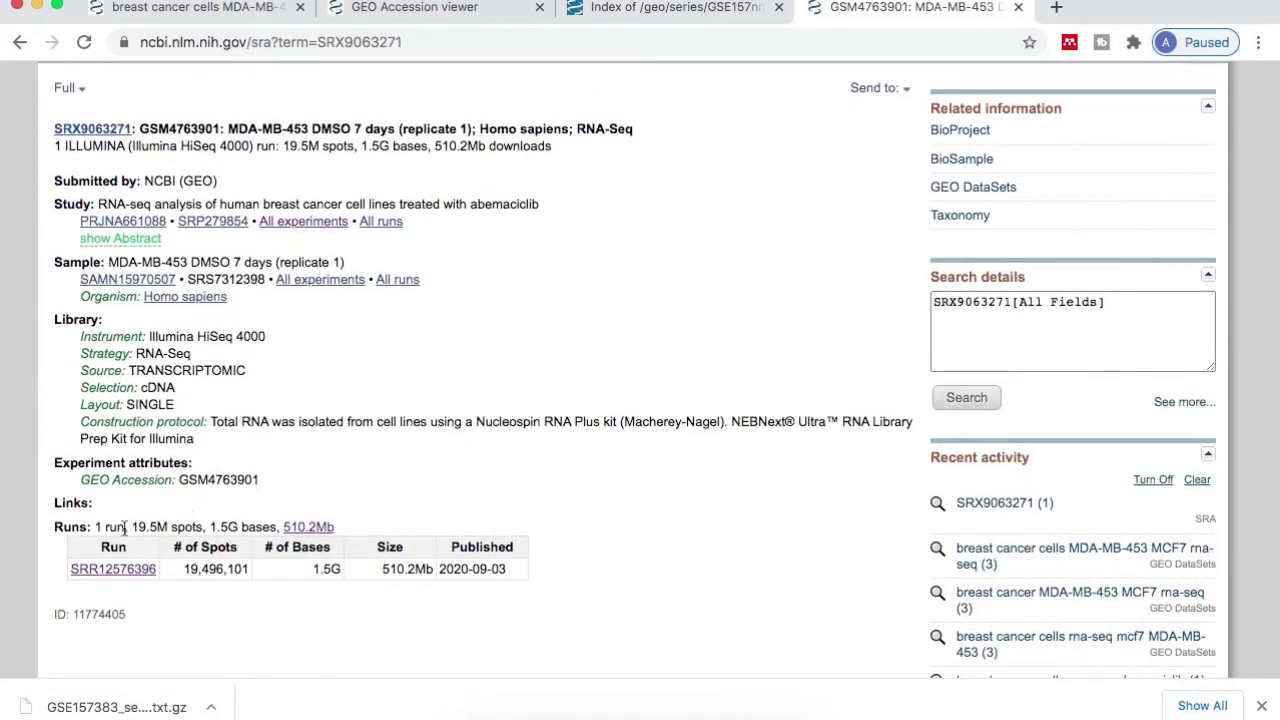
{"action": "mouse_move", "coordinate": [135, 569]}
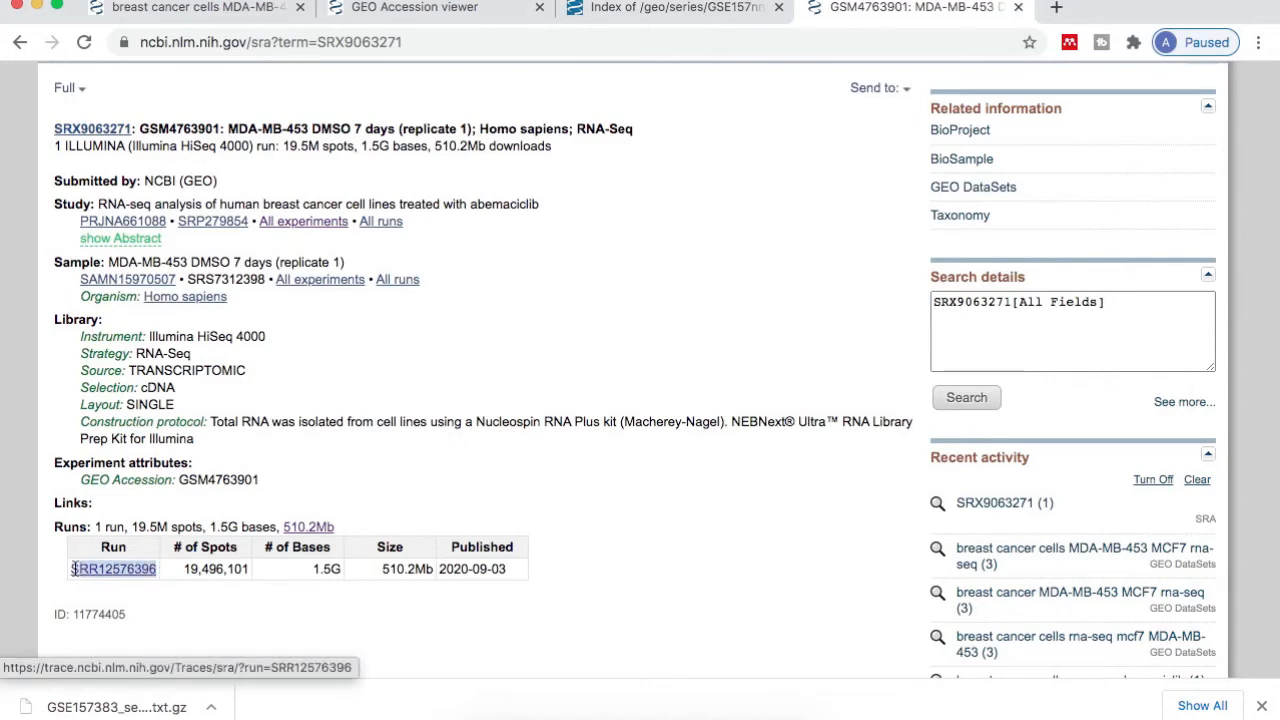
{"action": "right_click", "coordinate": [112, 568]}
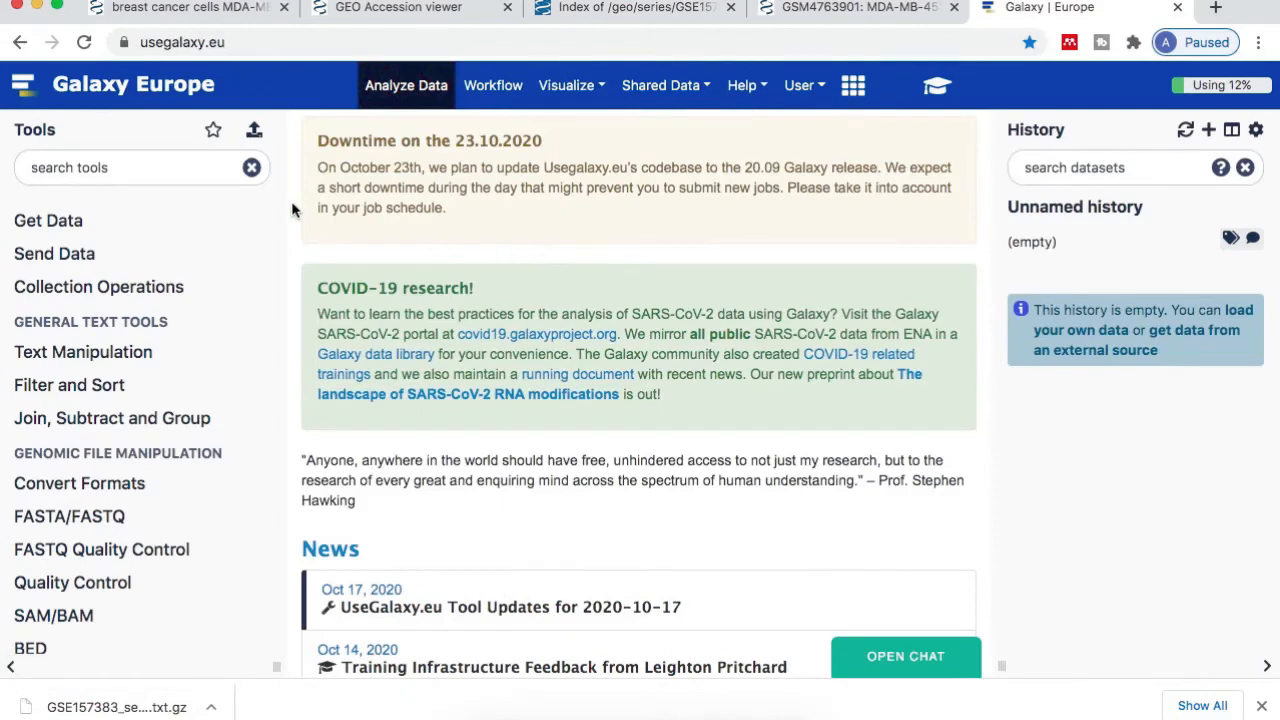
Step: Open Faster Download and Extract Reads in FASTQ from Galaxy's Get Data tools
{"action": "left_click", "coordinate": [48, 220]}
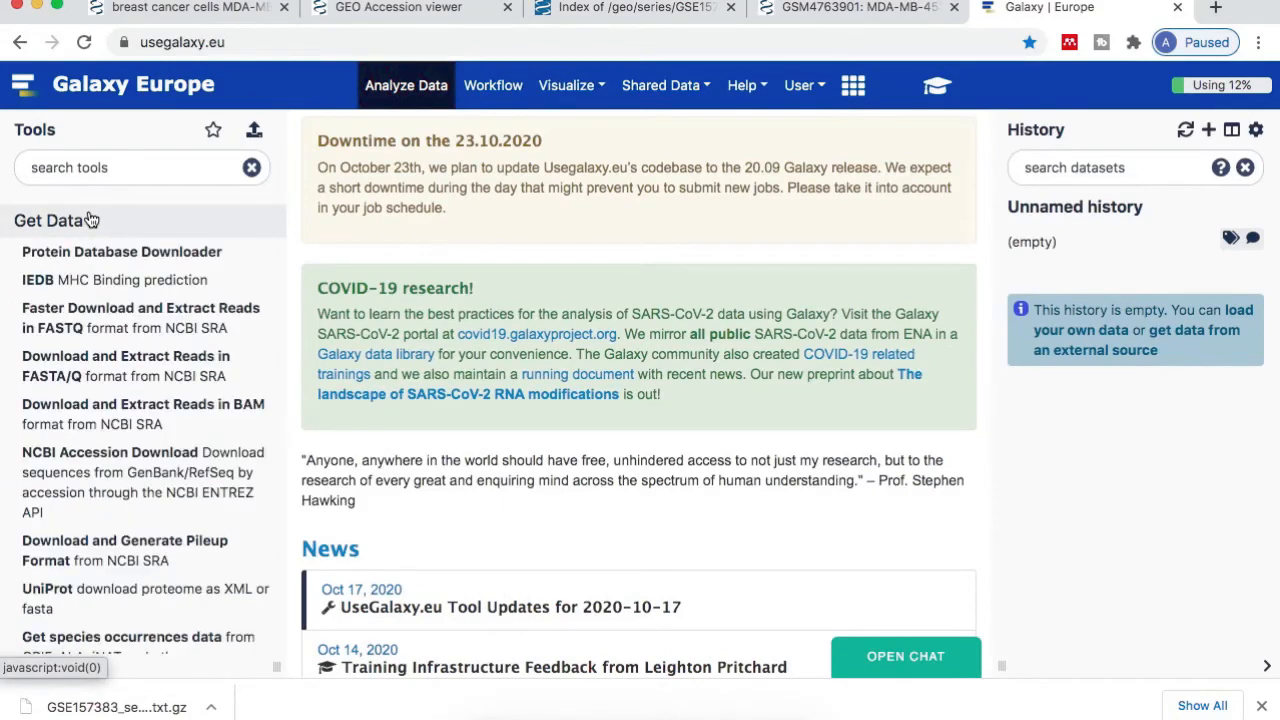
{"action": "mouse_move", "coordinate": [318, 330]}
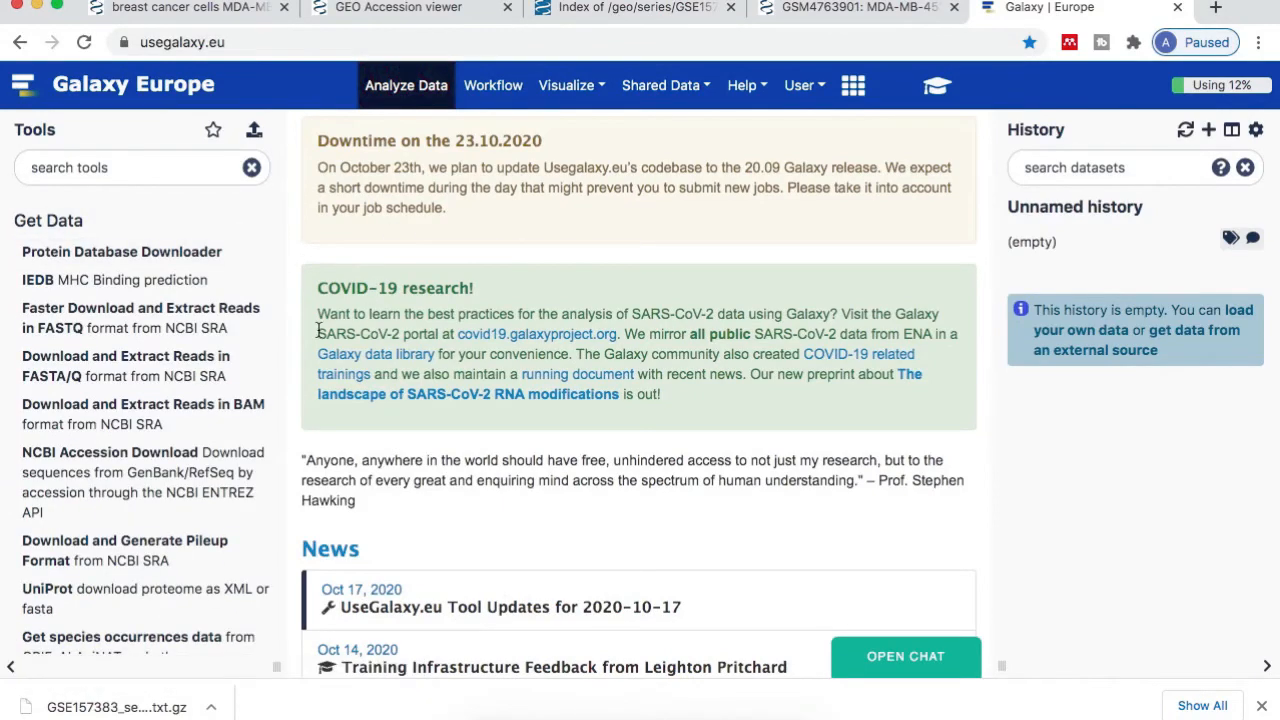
{"action": "mouse_move", "coordinate": [140, 317]}
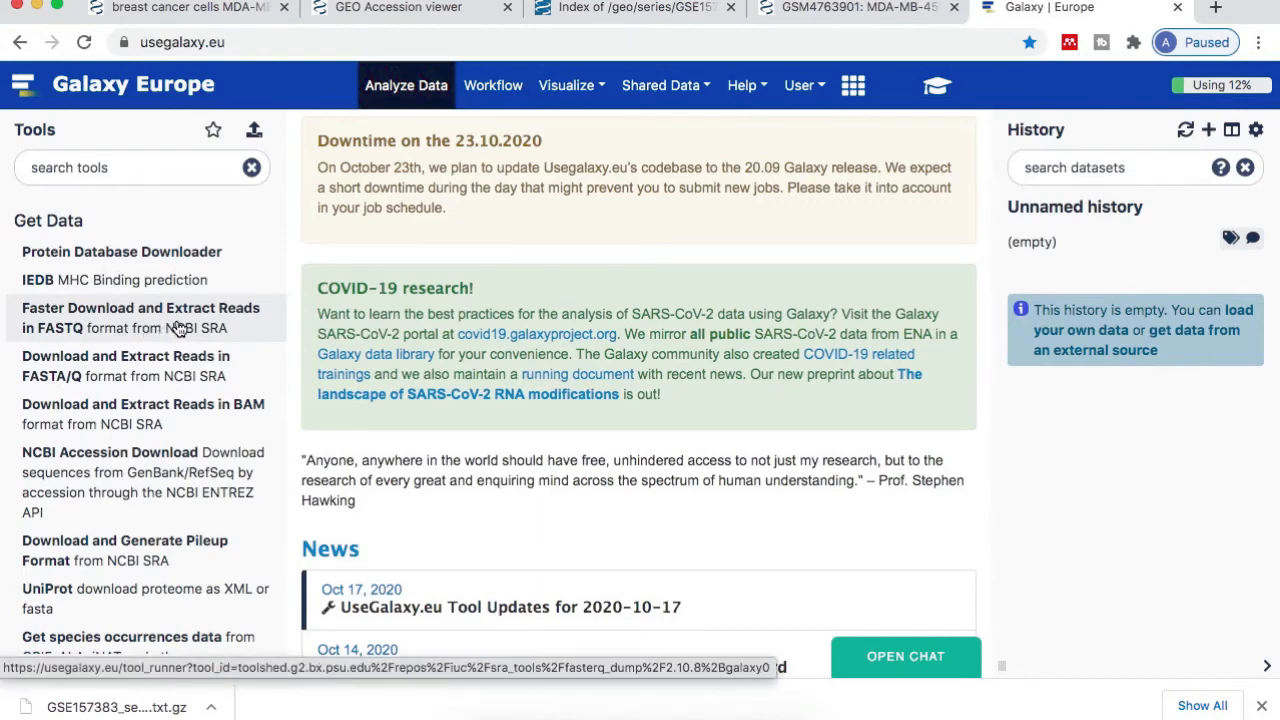
{"action": "mouse_move", "coordinate": [85, 338]}
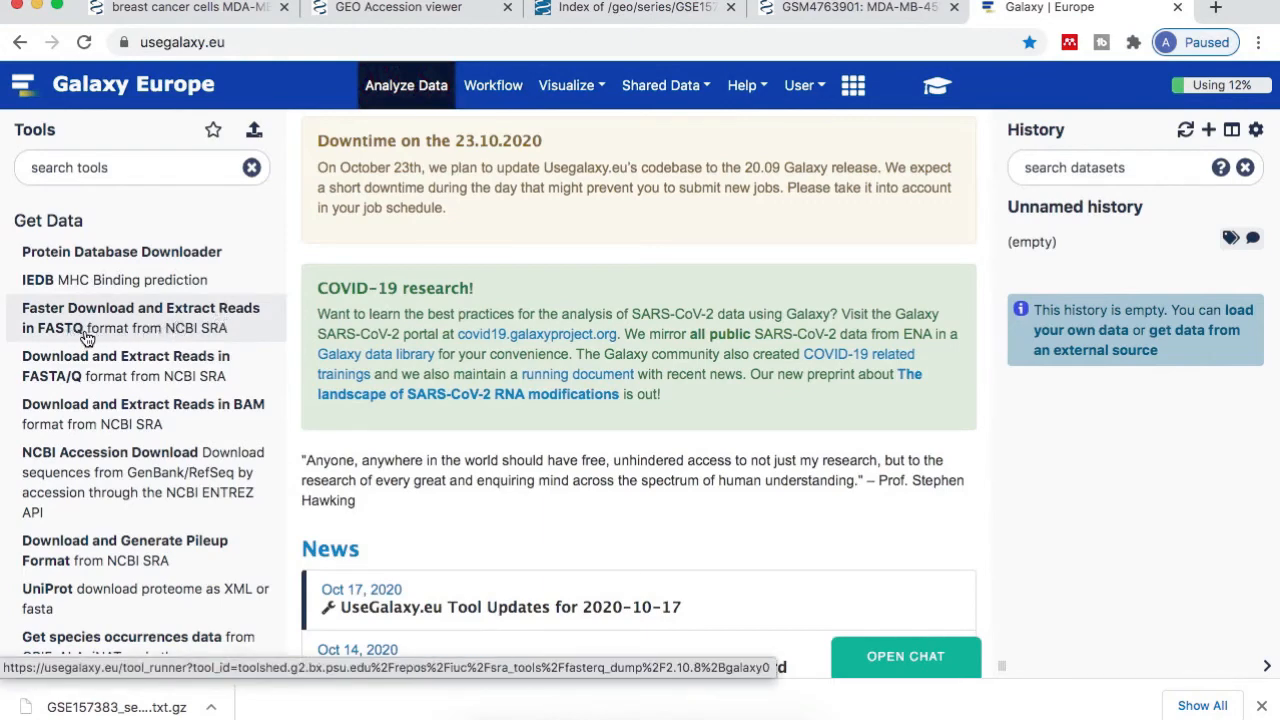
{"action": "mouse_move", "coordinate": [207, 330]}
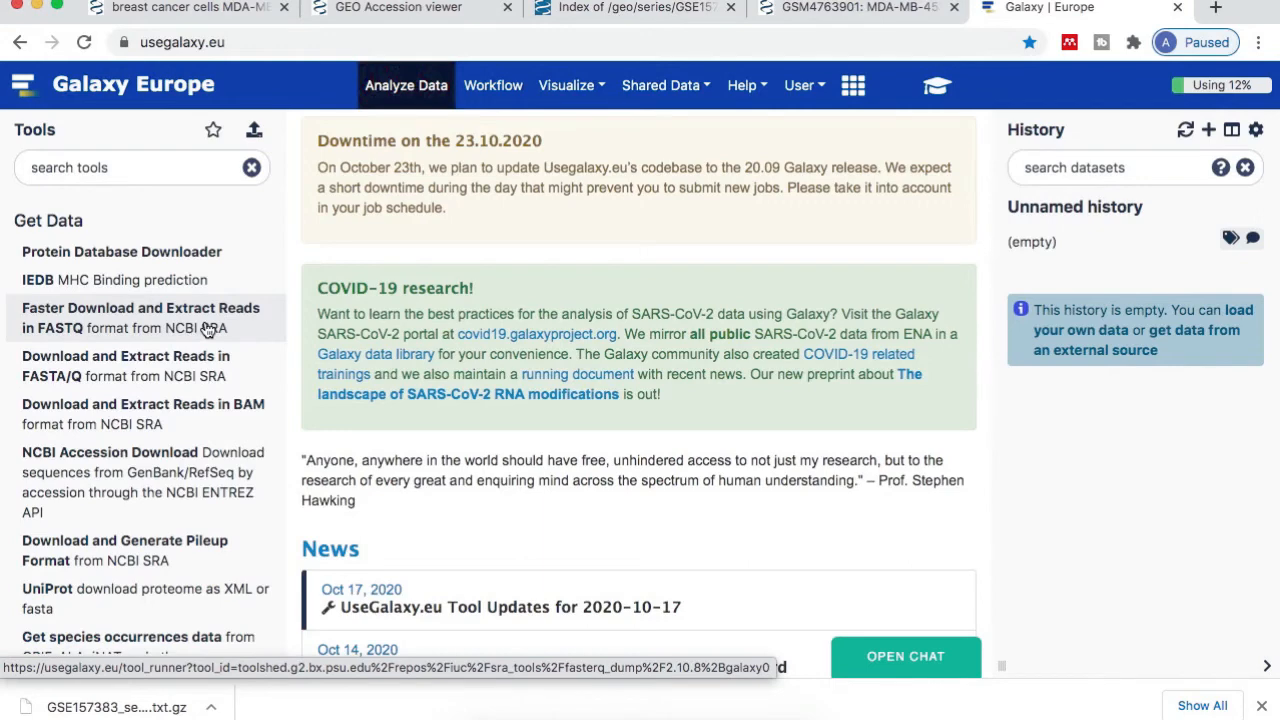
{"action": "left_click", "coordinate": [140, 318]}
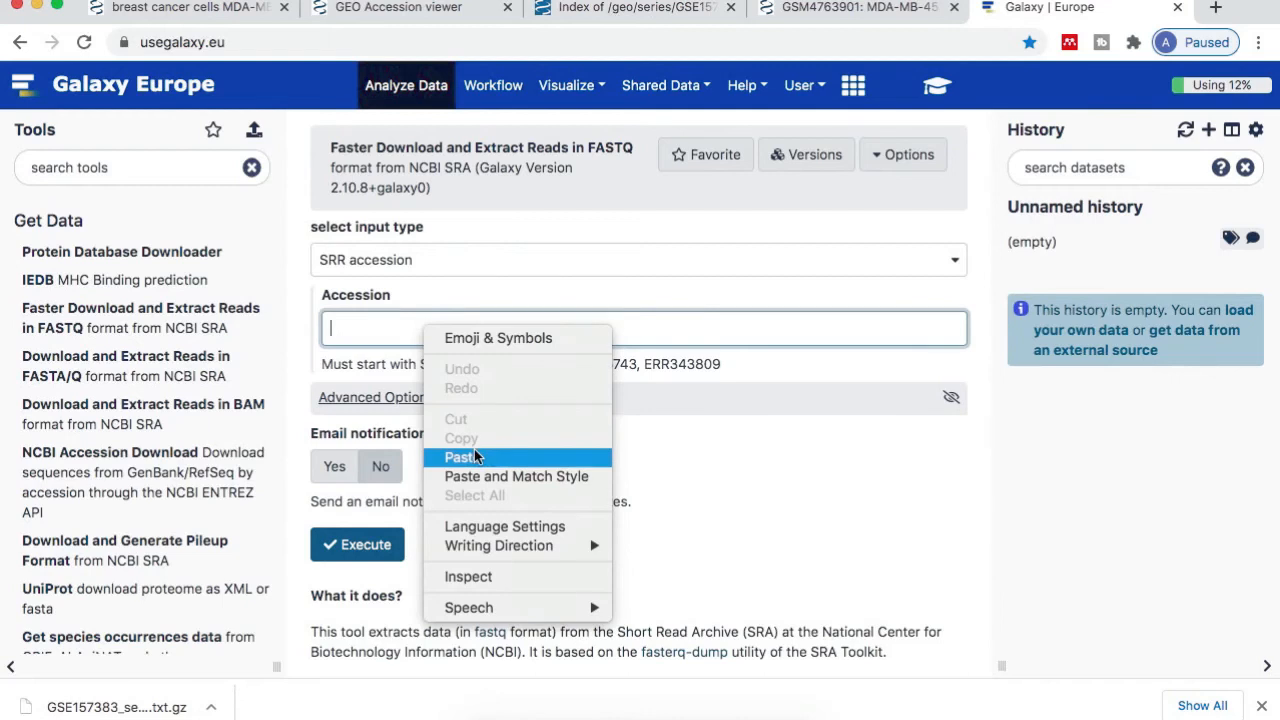
Step: Paste SRR12576396 into the Accession field and execute the fasterq-dump job
{"action": "left_click", "coordinate": [461, 457]}
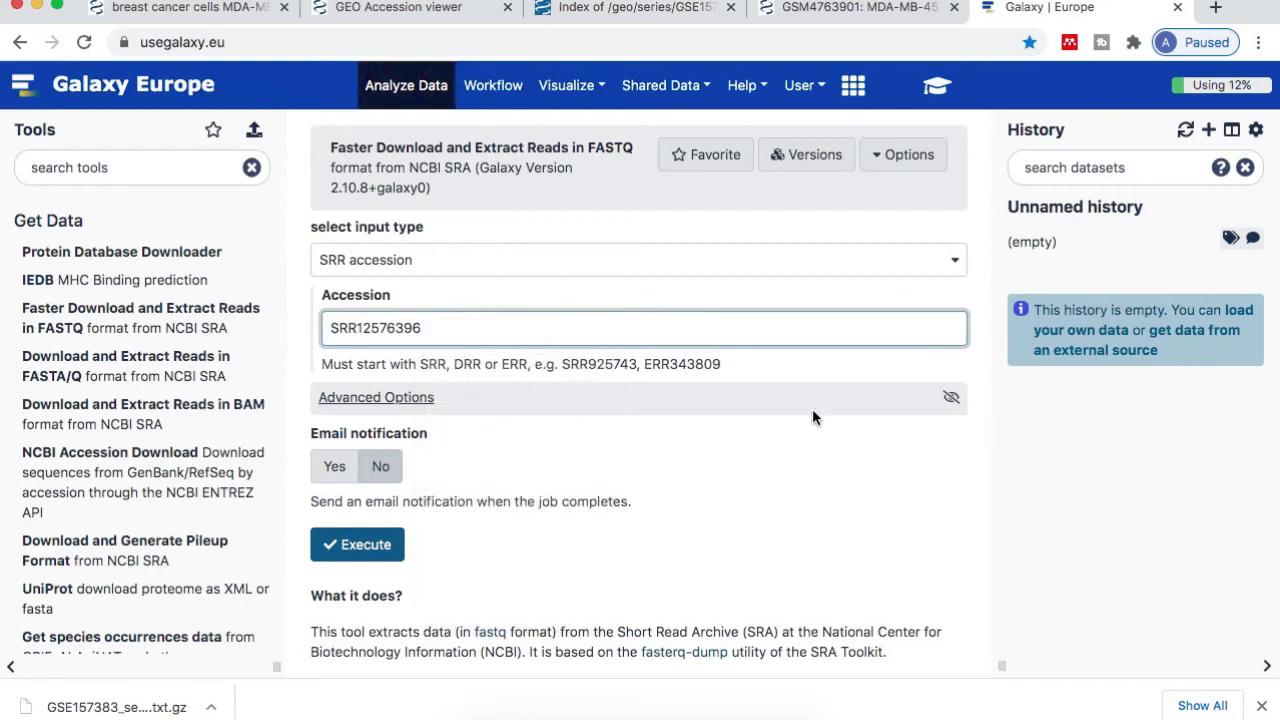
{"action": "left_click", "coordinate": [357, 544]}
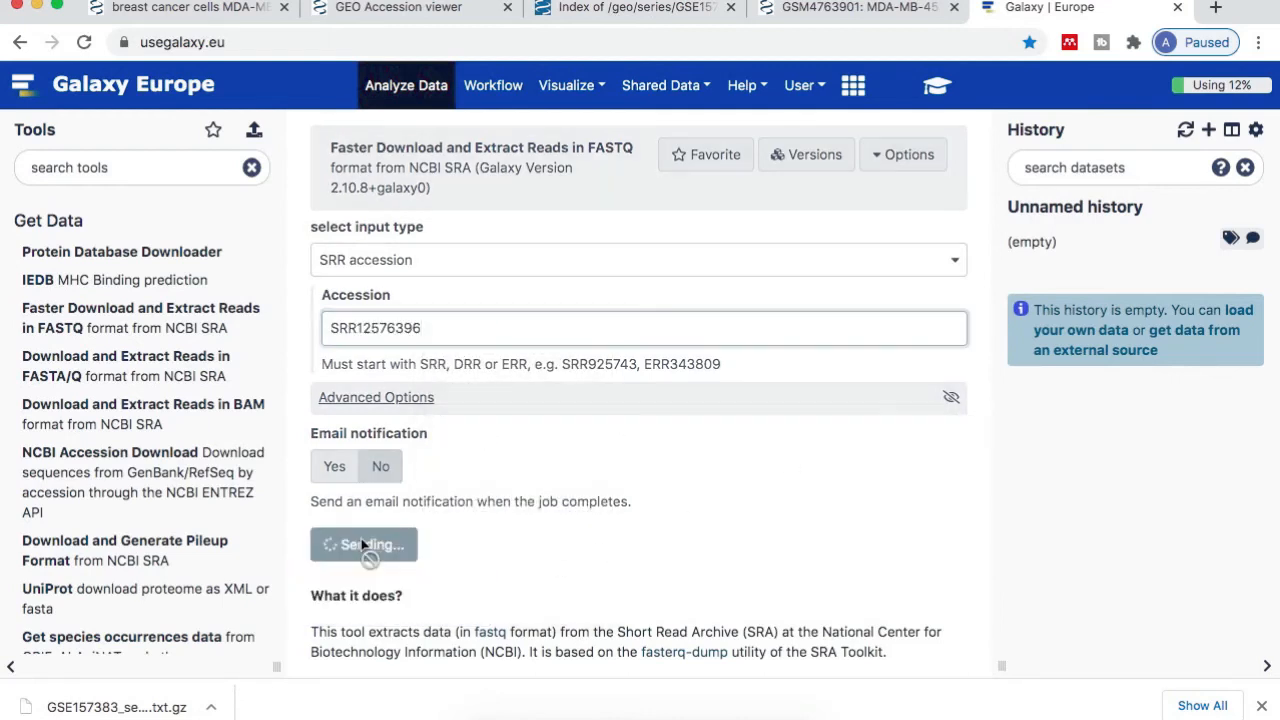
{"action": "left_click", "coordinate": [364, 544]}
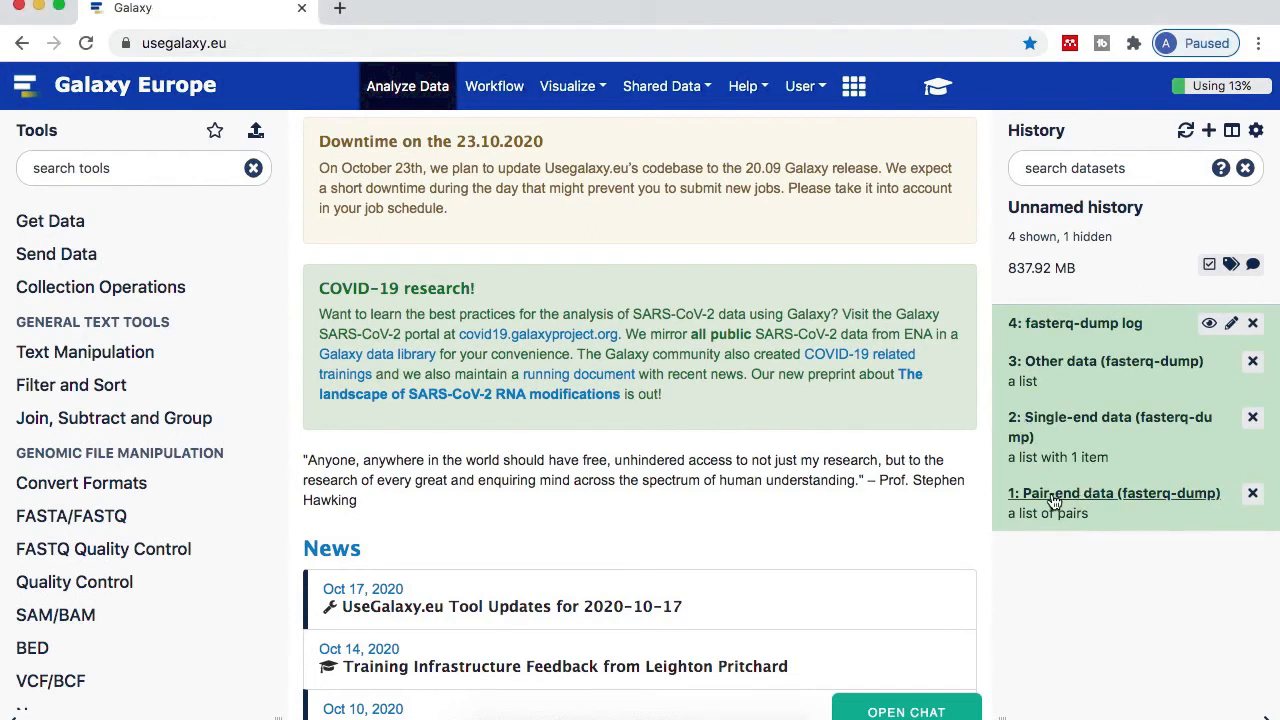
{"action": "left_click", "coordinate": [1114, 493]}
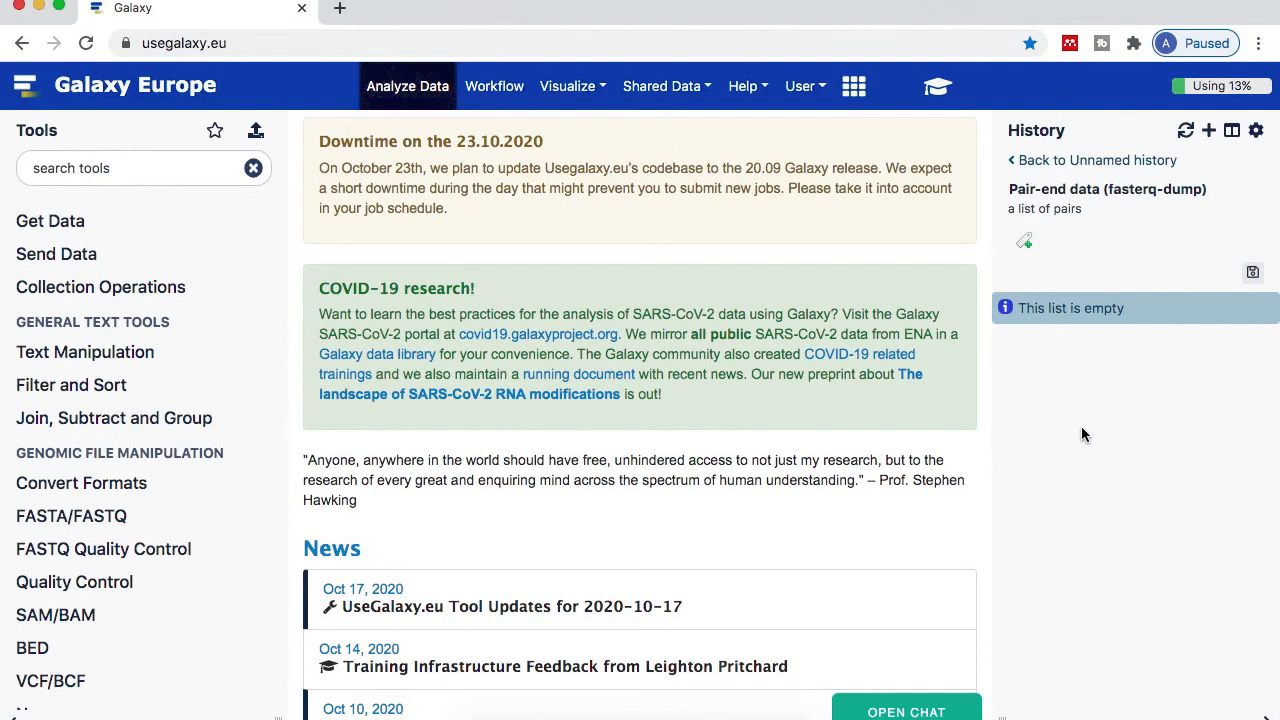
{"action": "mouse_move", "coordinate": [1080, 279]}
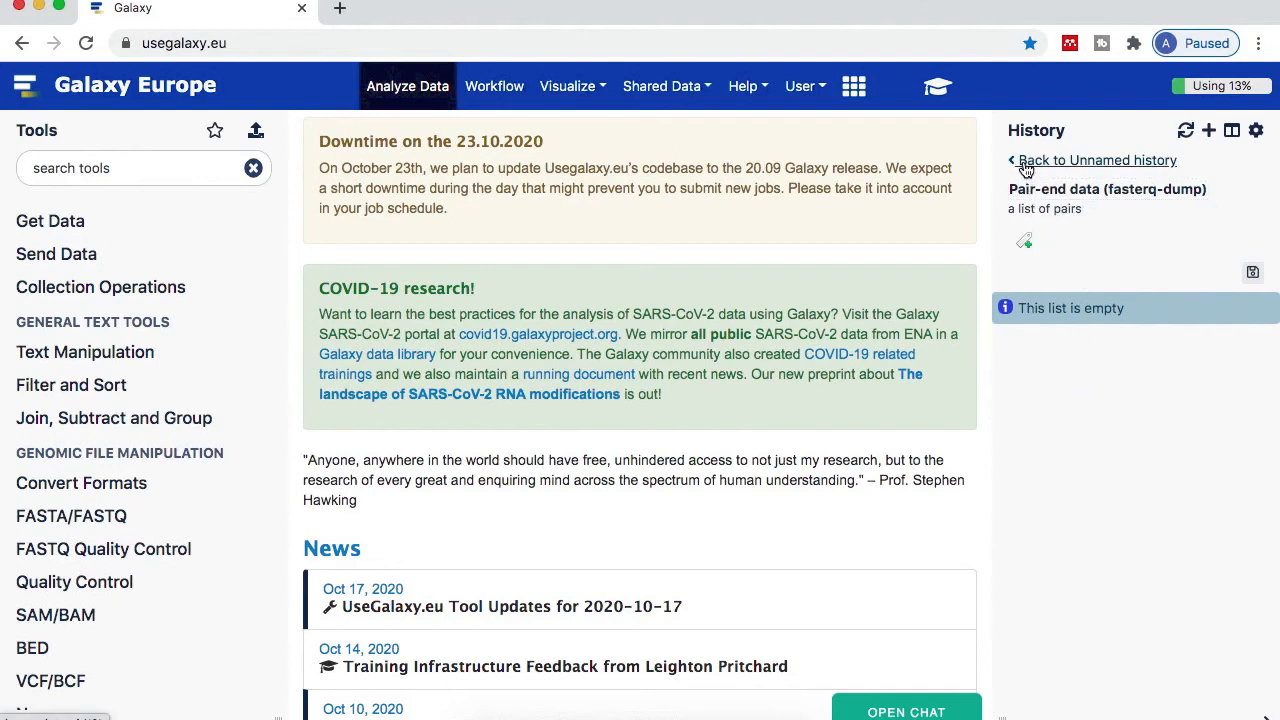
{"action": "left_click", "coordinate": [1098, 160]}
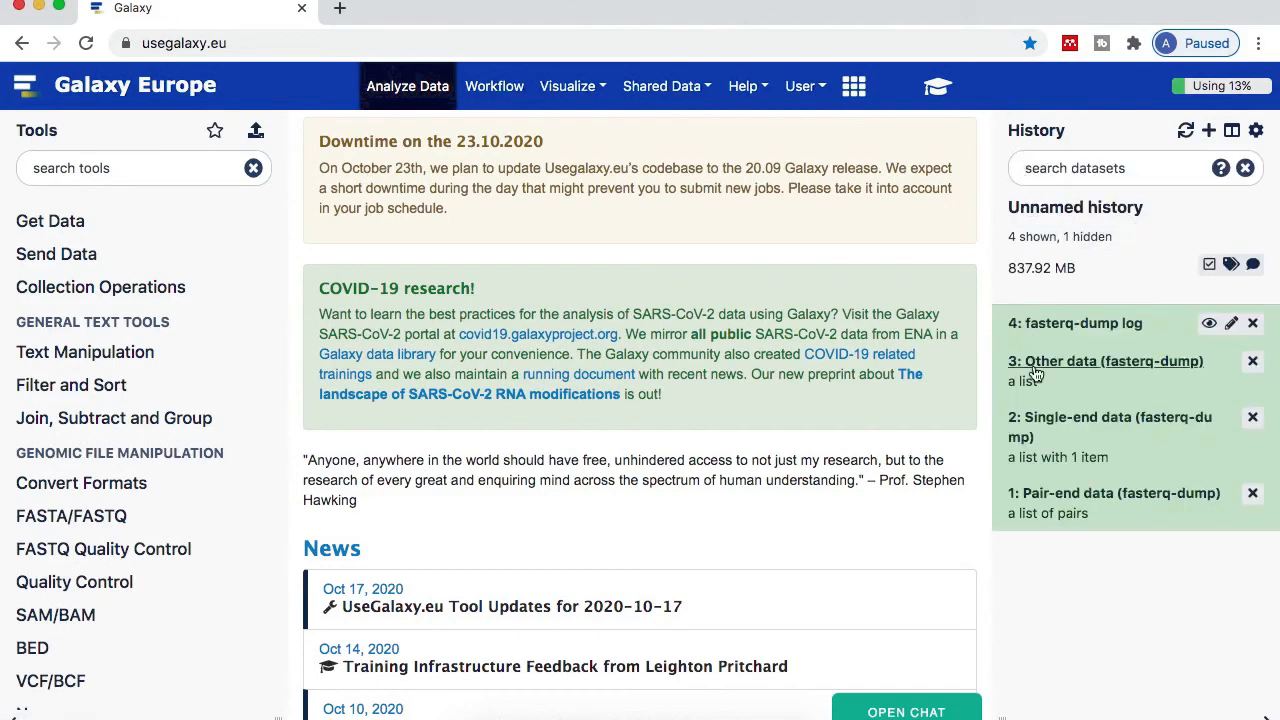
{"action": "mouse_move", "coordinate": [1046, 428]}
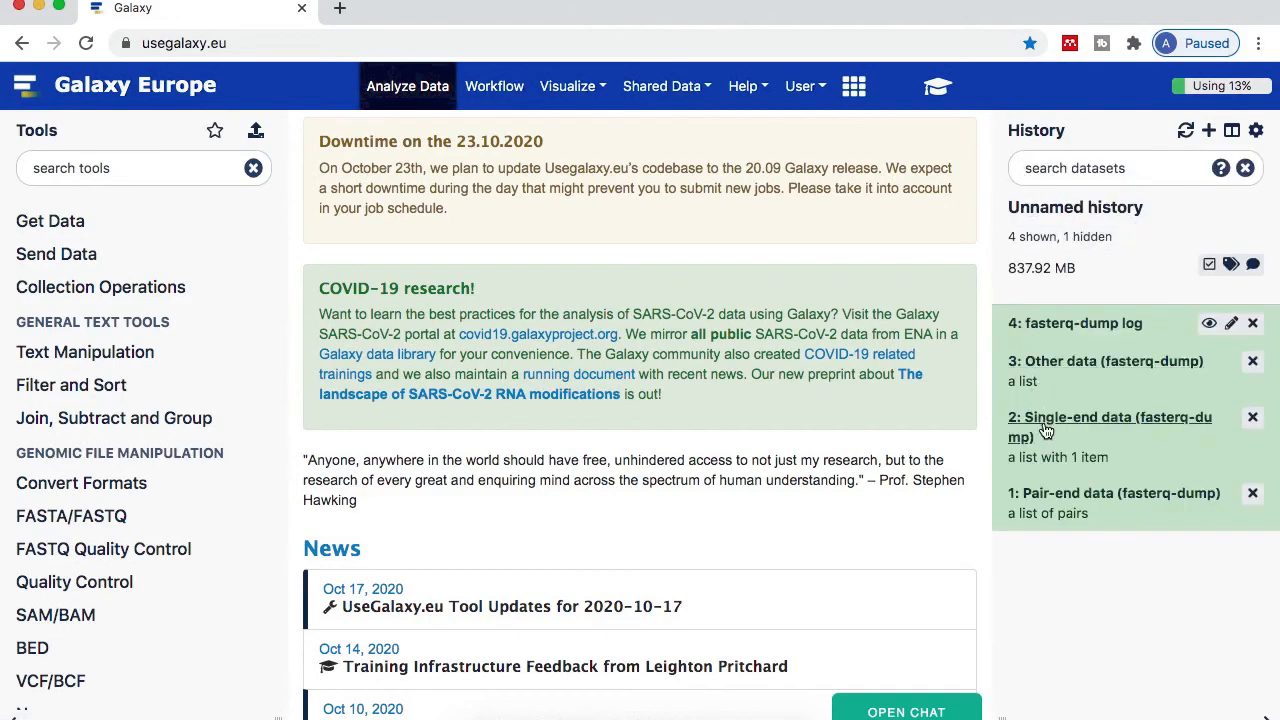
Step: Open the Single-end data collection, view the SRR12576396 reads, and return to the history
{"action": "left_click", "coordinate": [1109, 427]}
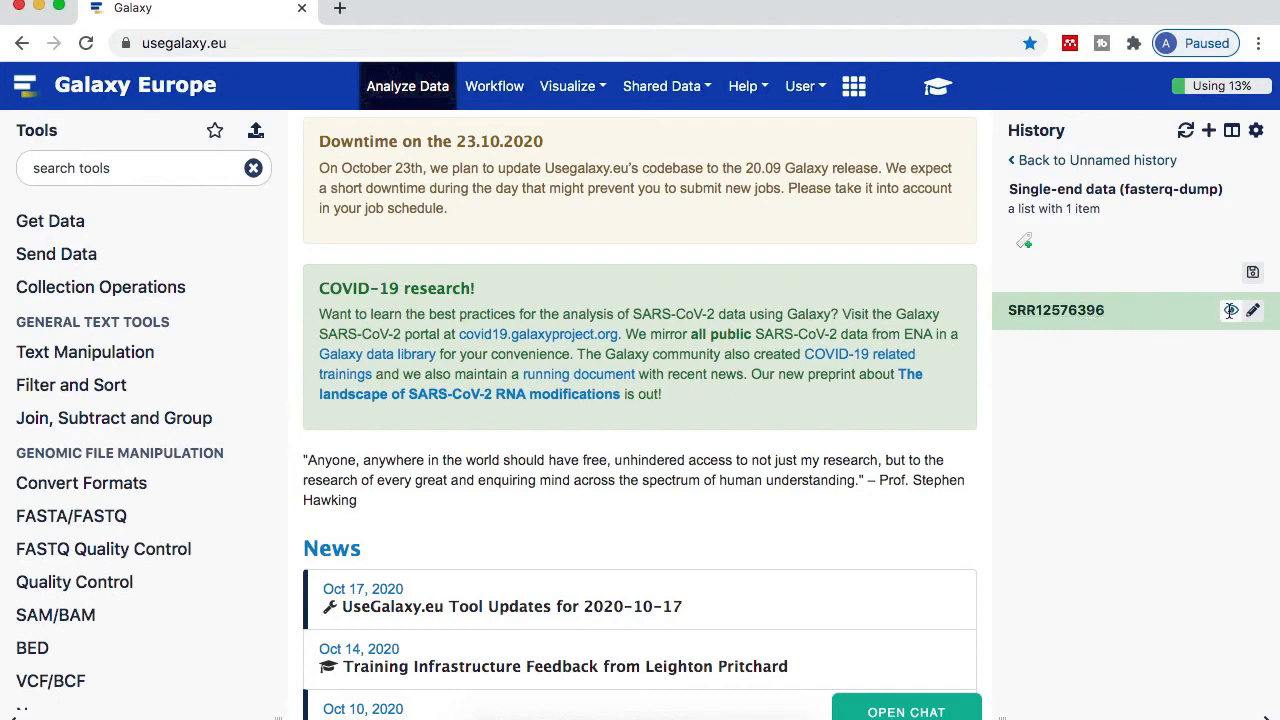
{"action": "left_click", "coordinate": [1056, 310]}
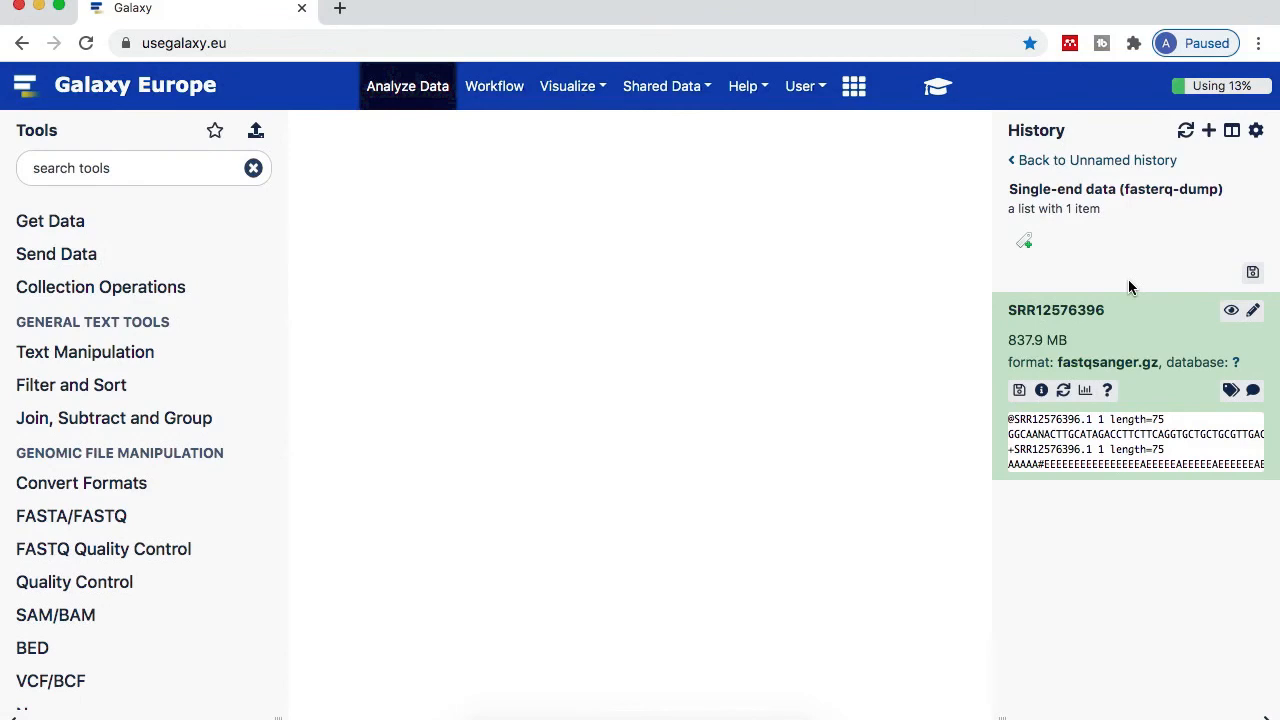
{"action": "left_click", "coordinate": [1231, 309]}
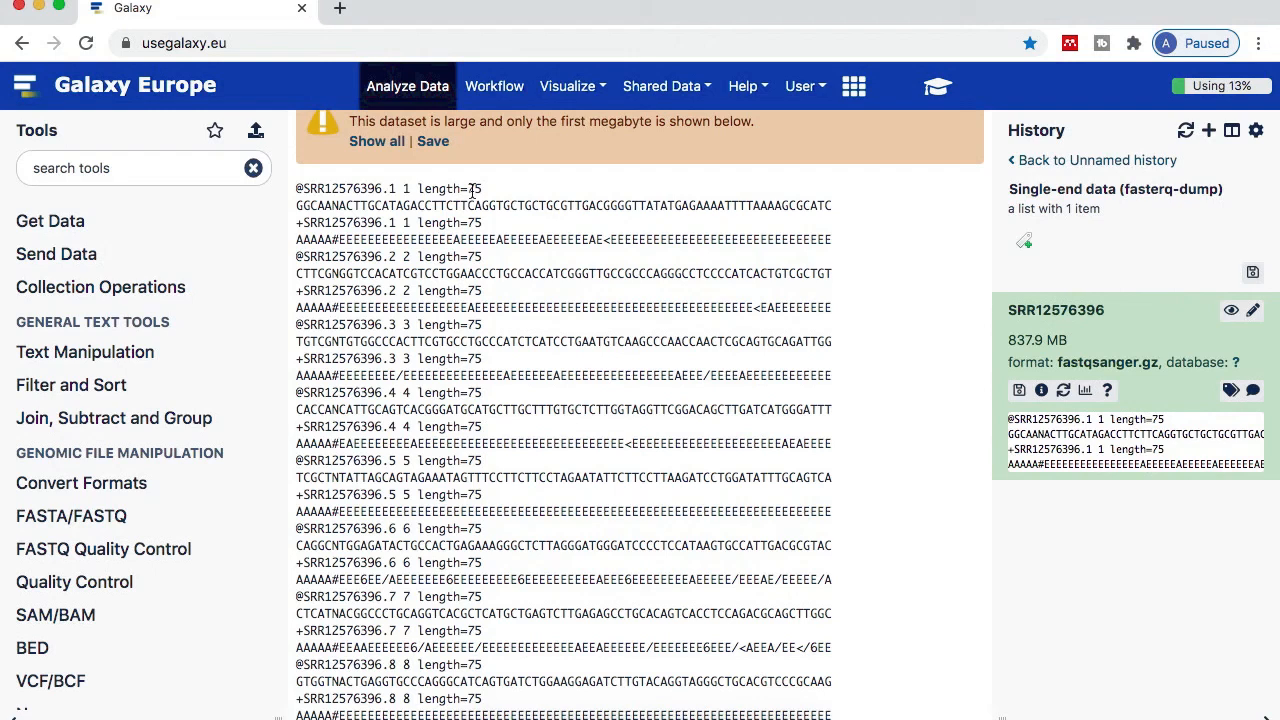
{"action": "mouse_move", "coordinate": [1043, 199]}
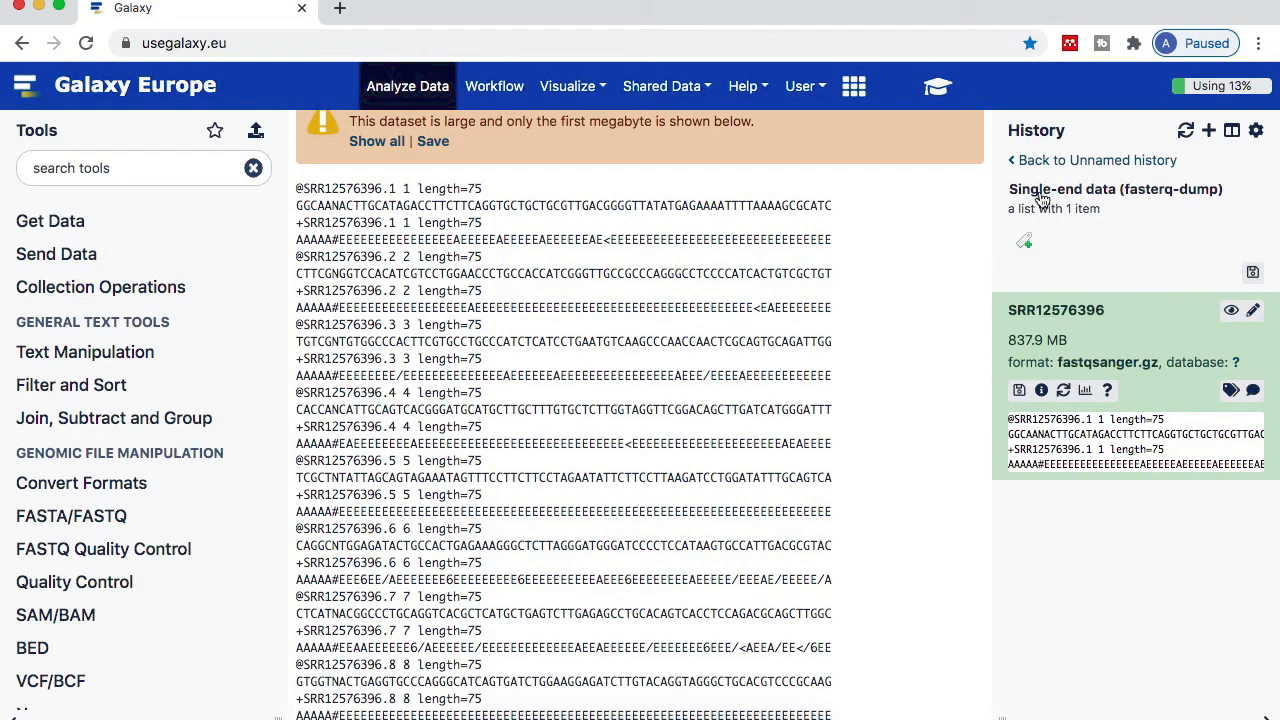
{"action": "left_click", "coordinate": [1092, 160]}
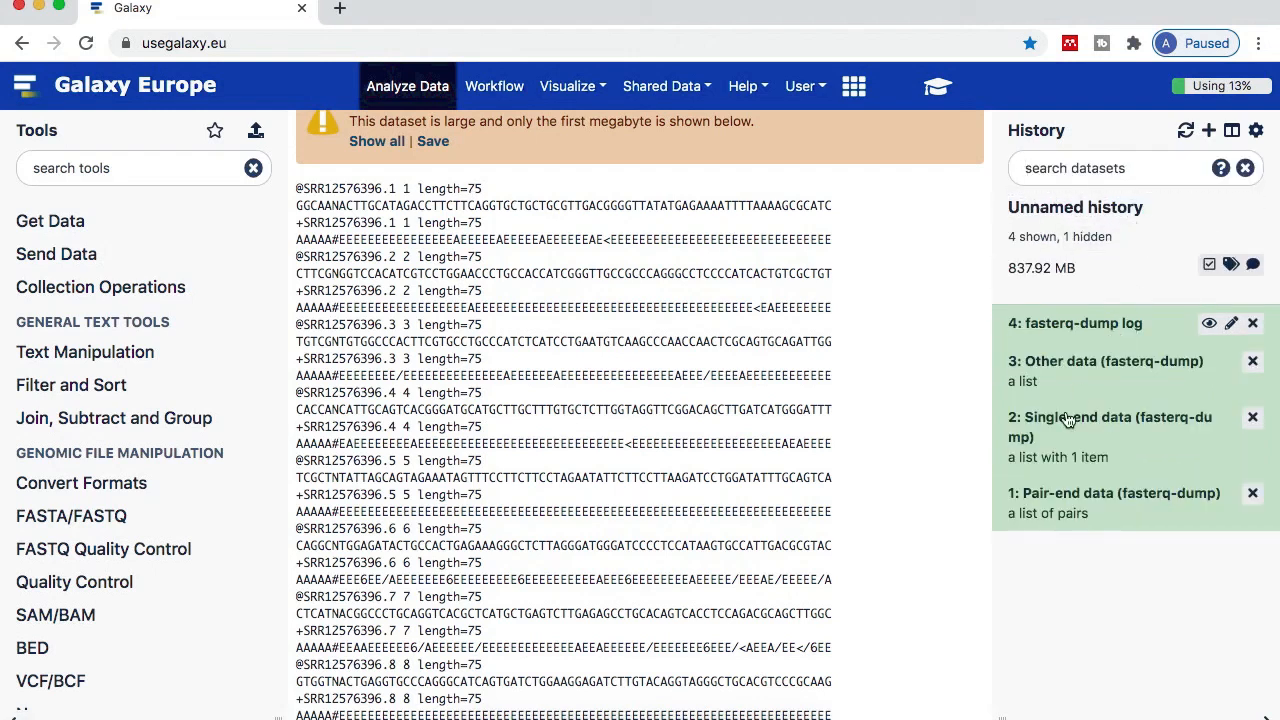
{"action": "mouse_move", "coordinate": [1130, 435]}
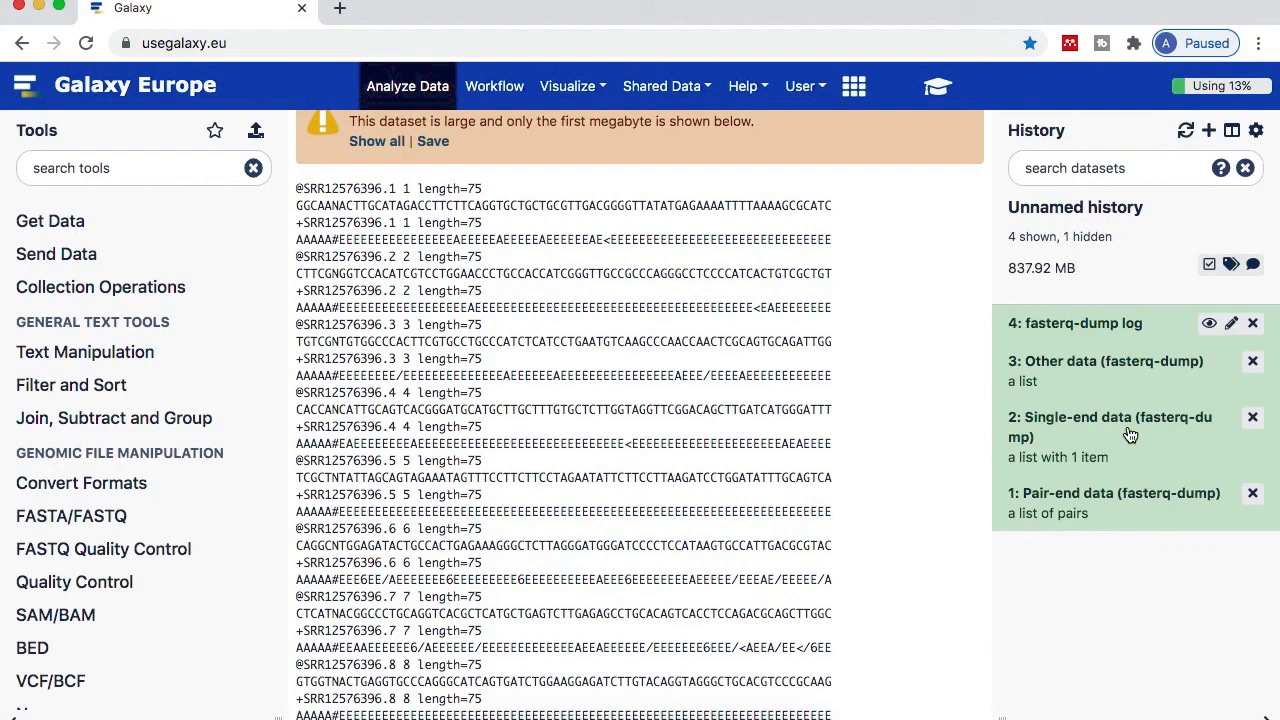